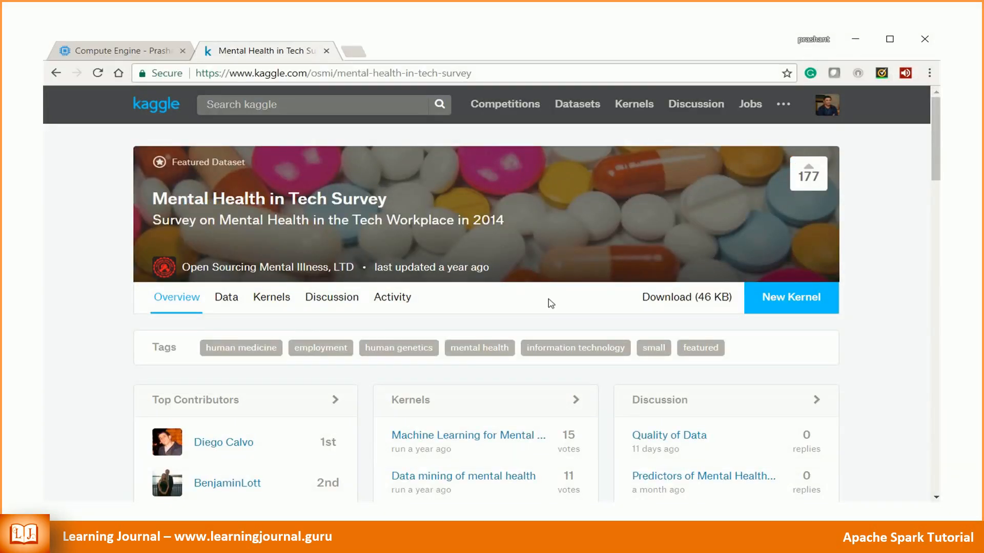
pyautogui.moveTo(677, 306)
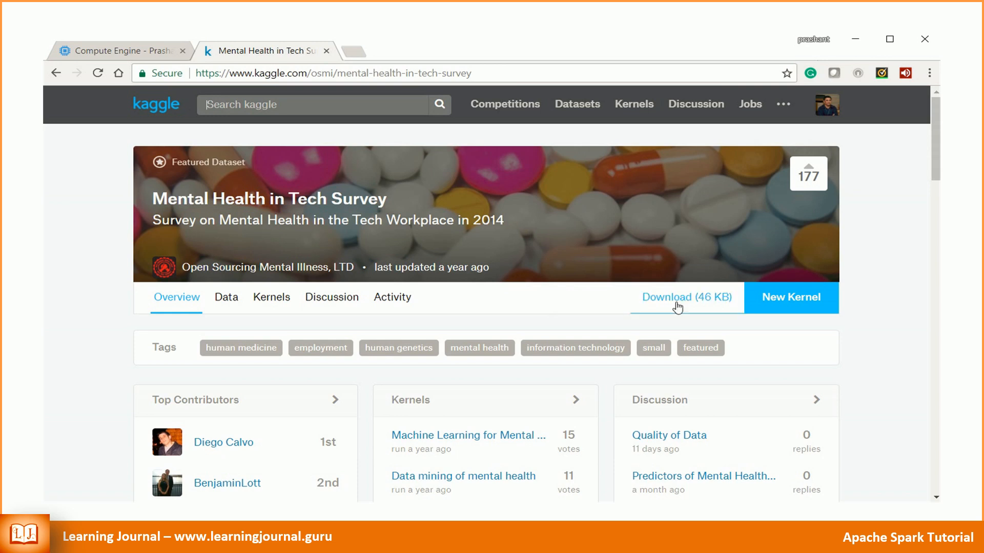
# Download the Mental Health in Tech Survey dataset zip (46 KB) from Kaggle.
pyautogui.click(685, 297)
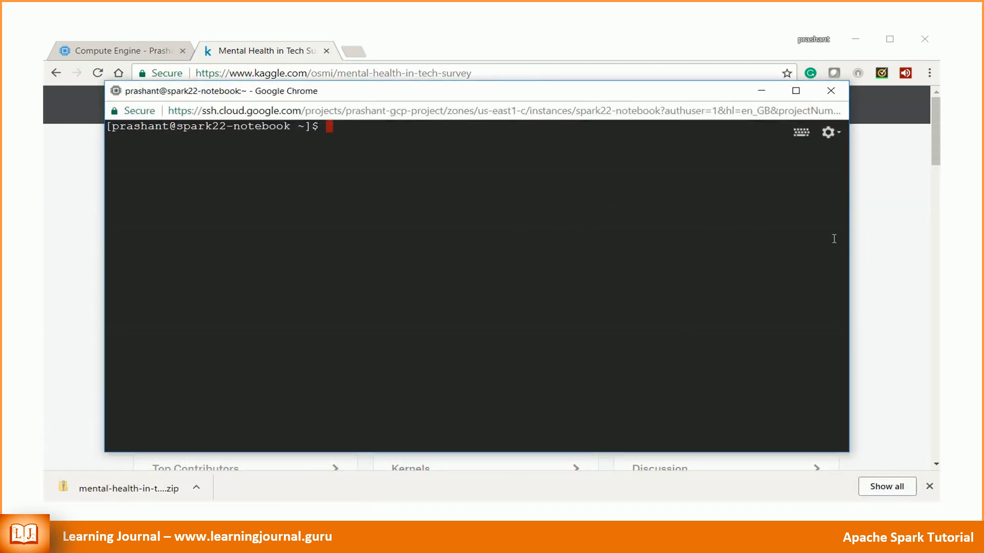
# Upload mental-health-in-tech-survey.zip from Downloads into the VM's home directory.
pyautogui.click(828, 133)
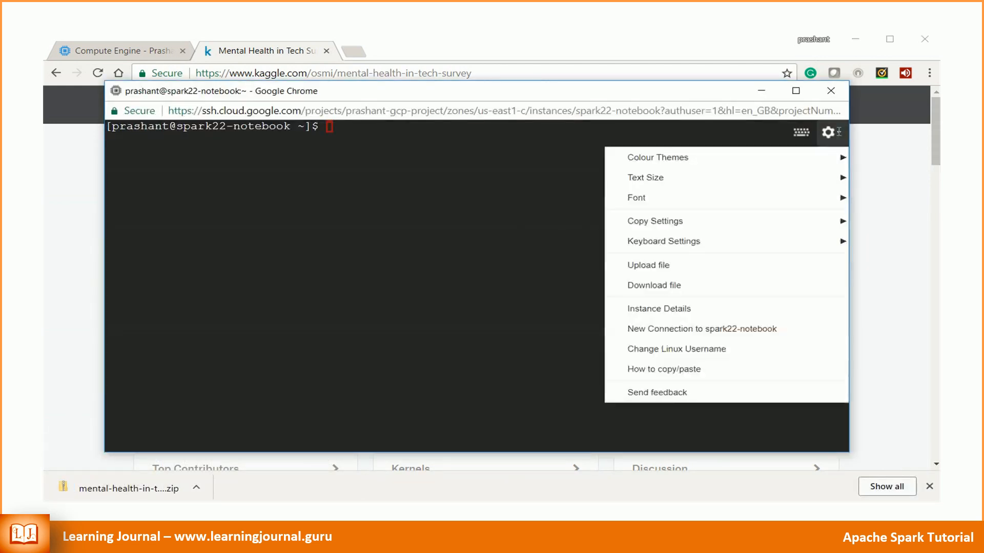
pyautogui.moveTo(650, 264)
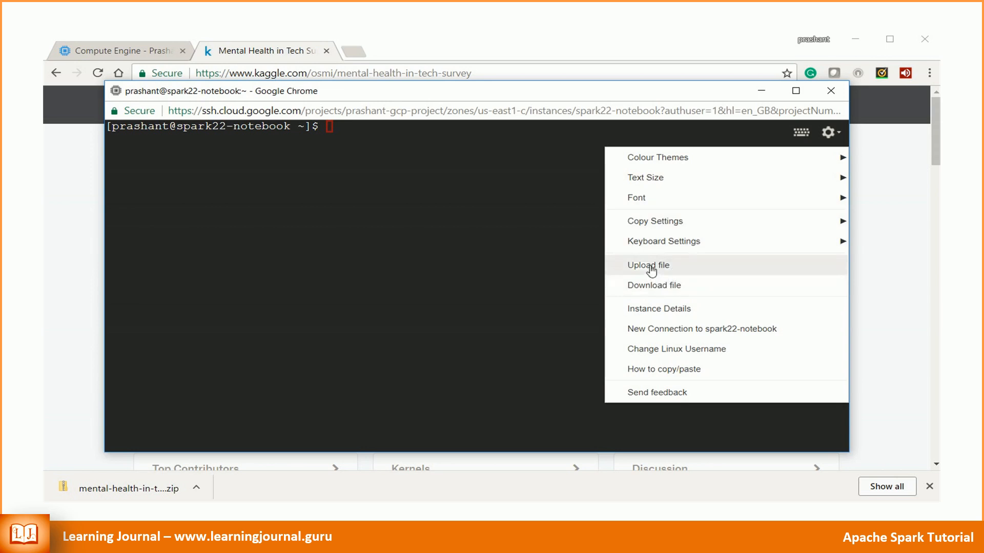
pyautogui.click(648, 264)
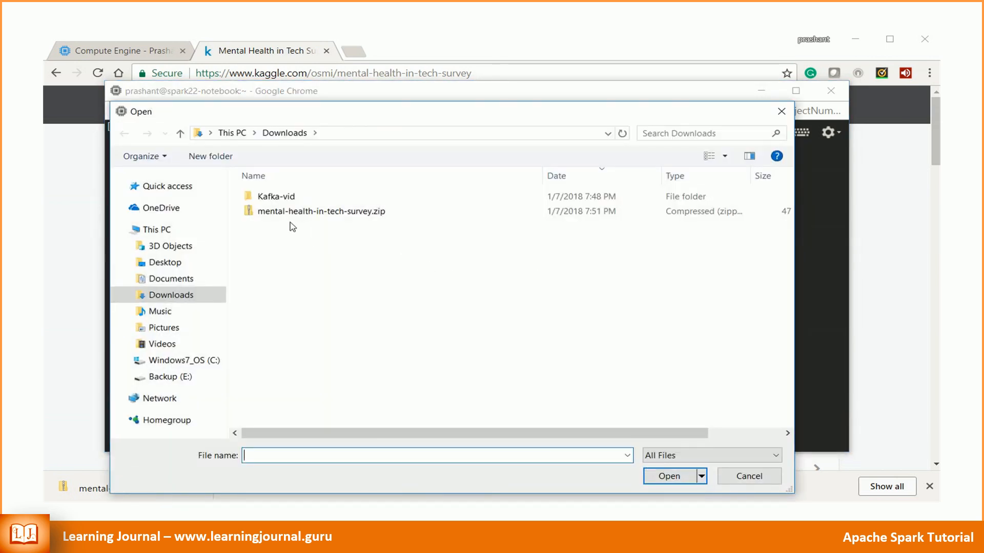
pyautogui.click(322, 211)
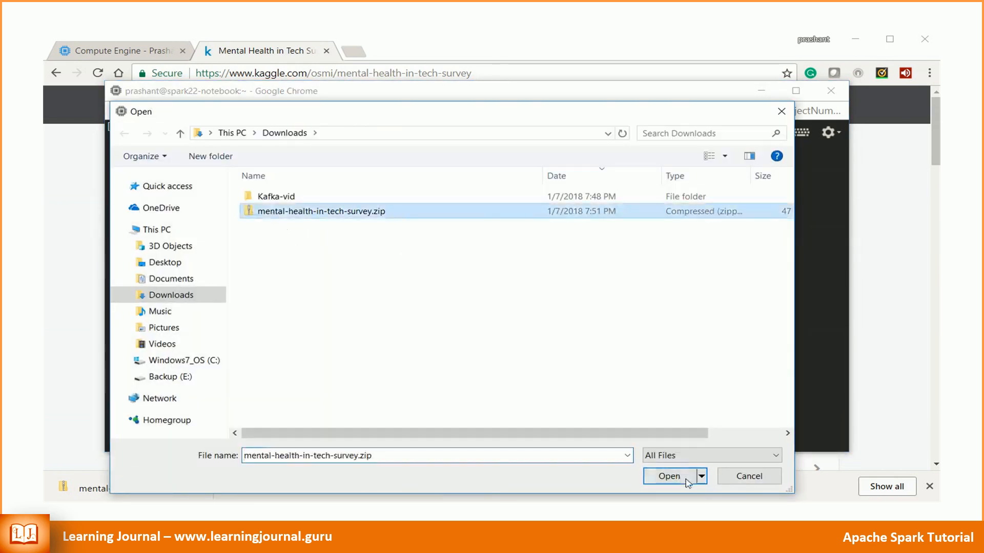
pyautogui.click(668, 477)
pyautogui.write('mkdir spark')
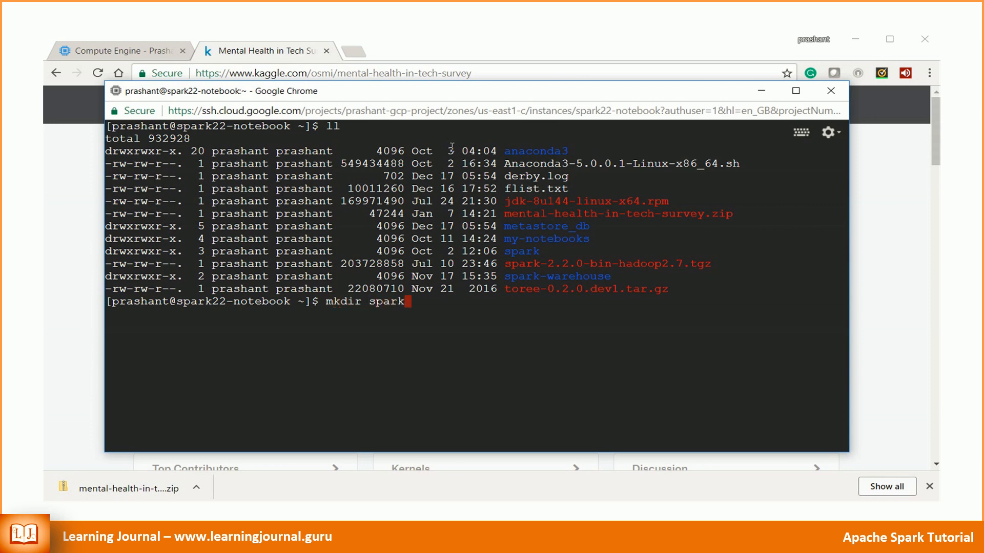
# Create spark-data, move mental-health-in-tech-survey.zip into it and unzip survey.csv there.
pyautogui.press('Return')
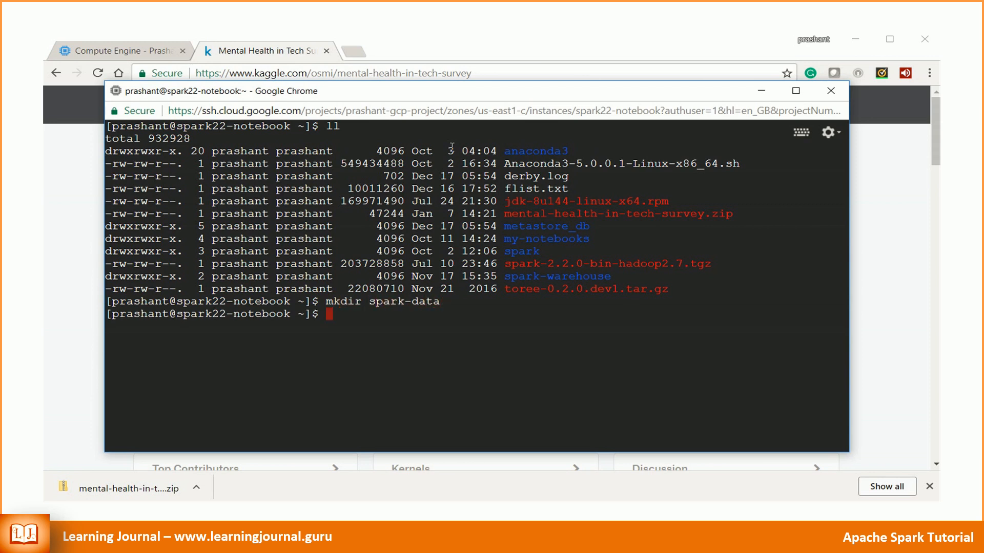
pyautogui.write('mv mental-health-in-tech-survey.zip spark')
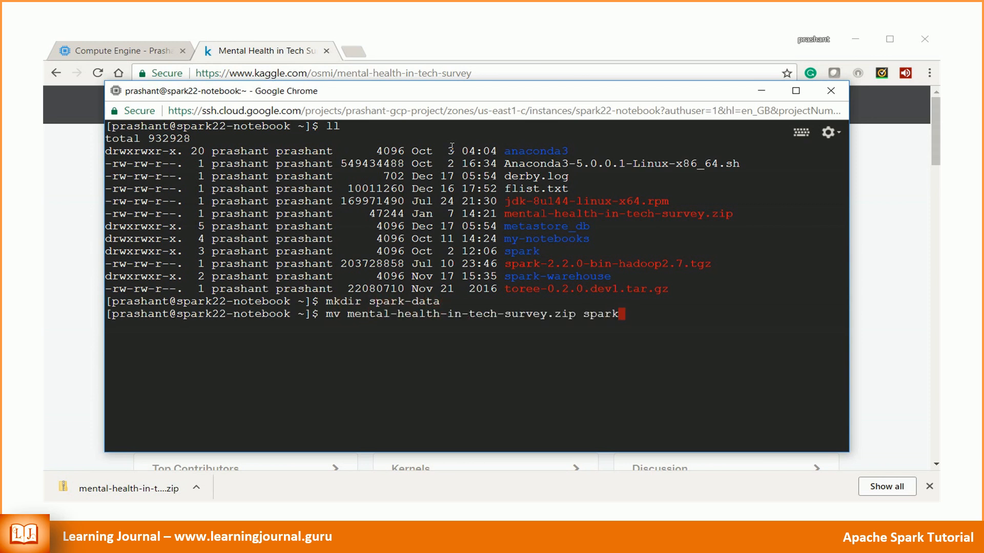
pyautogui.press('Return')
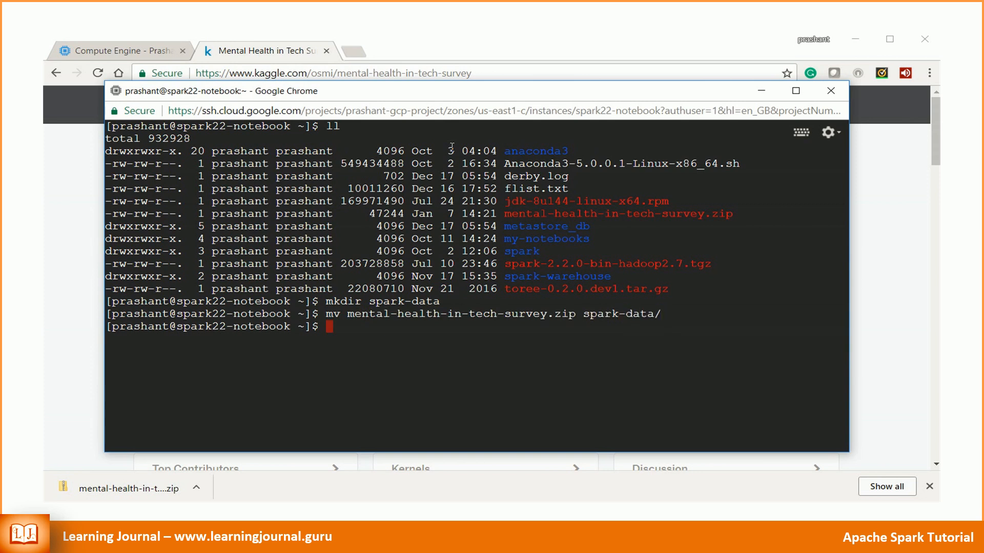
pyautogui.write('cd spark-d')
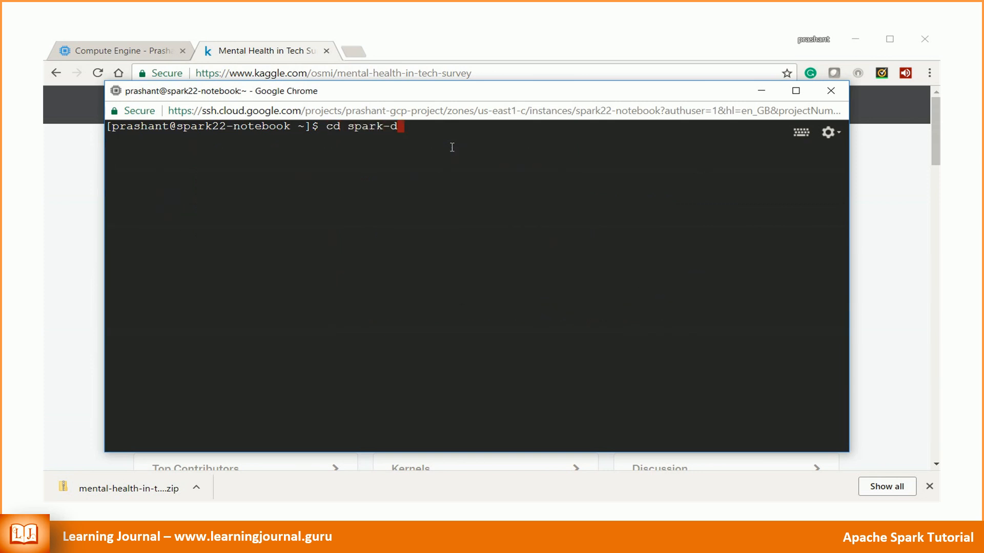
pyautogui.write('unzi')
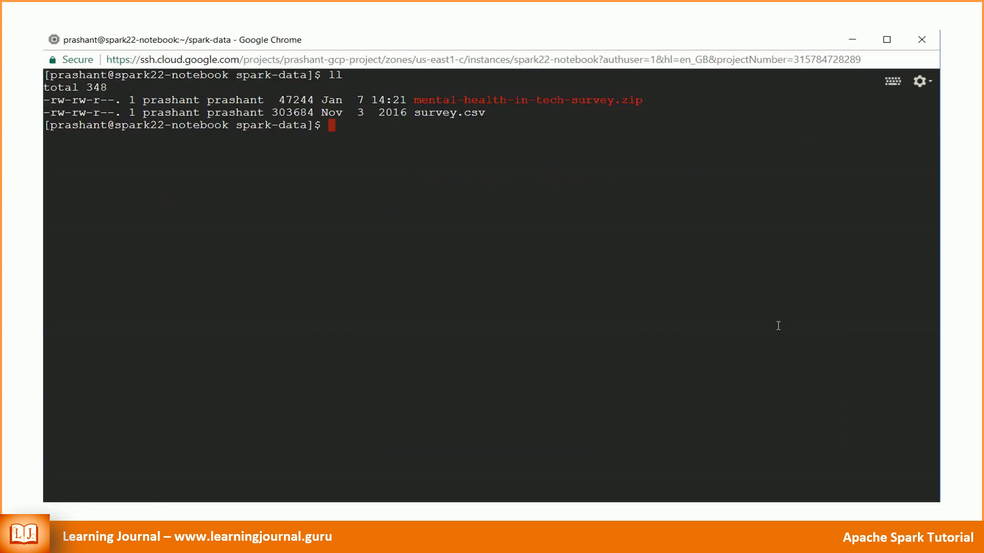
pyautogui.write('nano survey.csv')
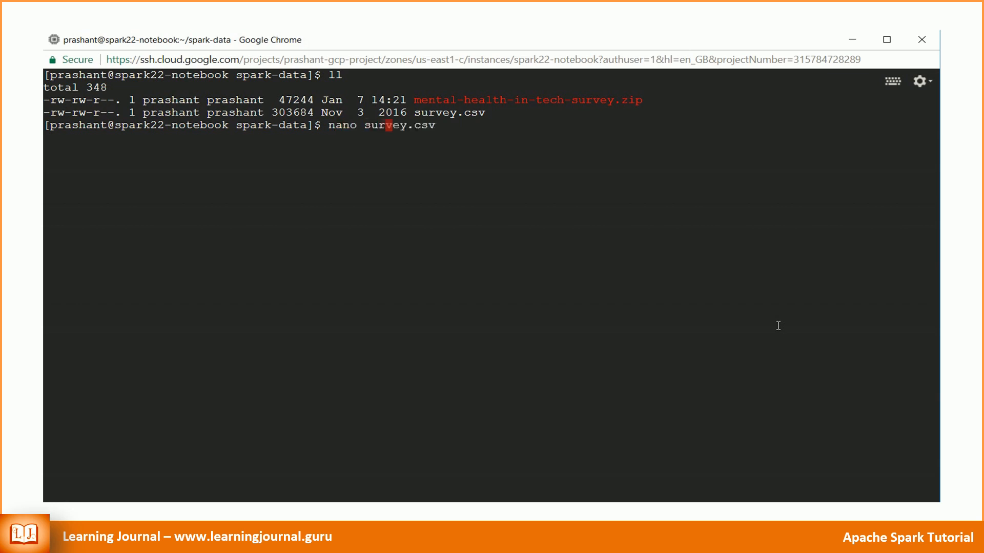
pyautogui.press('Return')
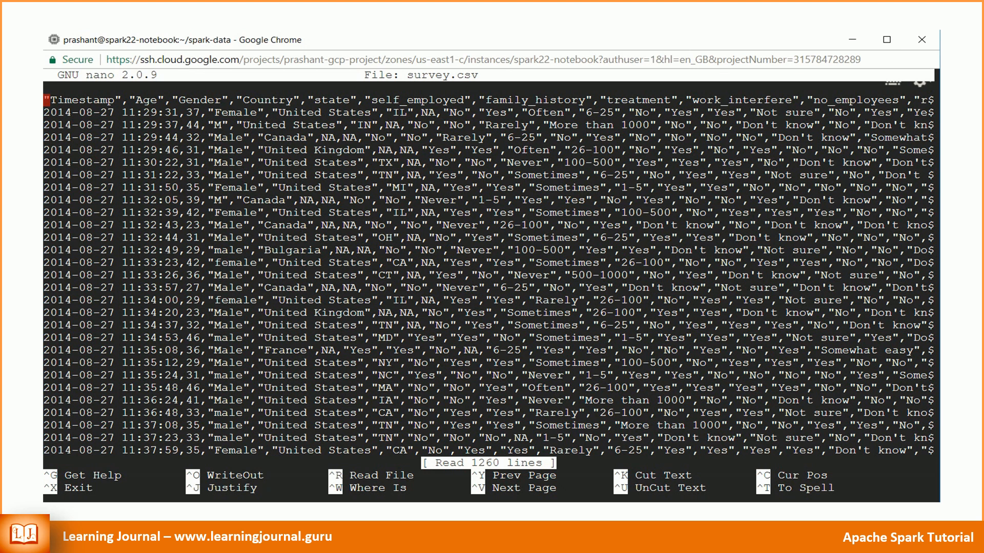
pyautogui.press('ctrl+x')
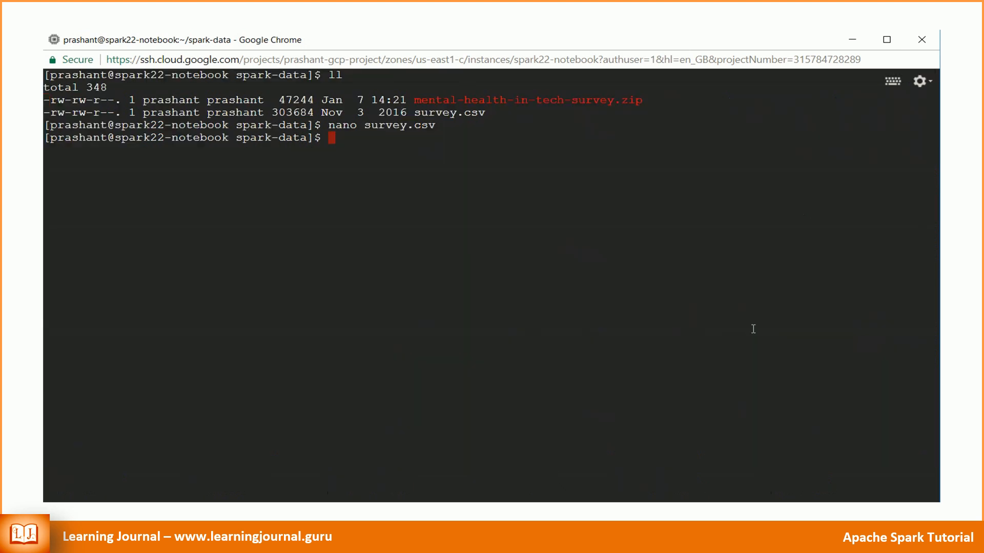
# Launch spark-shell to a scala> prompt, then bring up the spark.apache.org browser tab.
pyautogui.write('spark-shell')
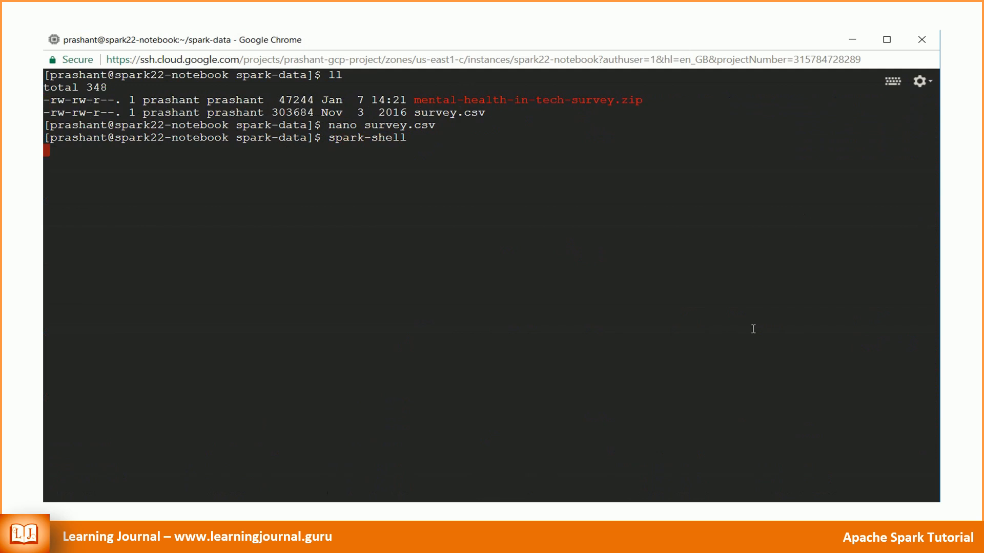
pyautogui.press('Return')
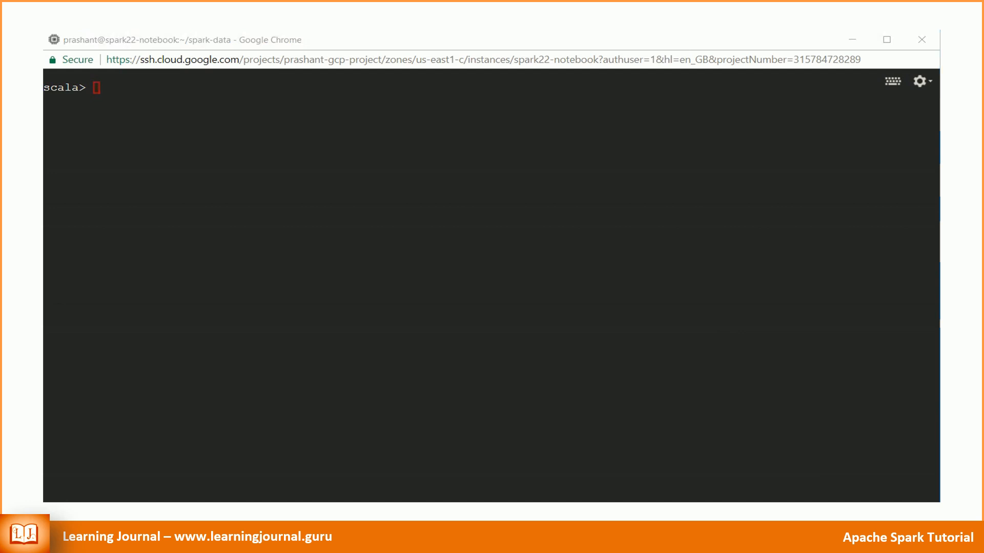
pyautogui.click(263, 50)
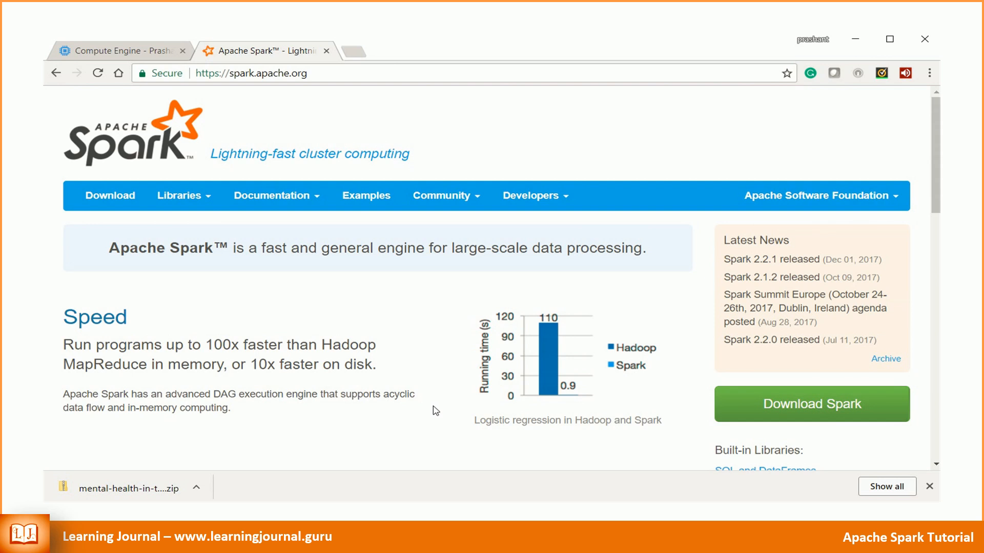
# Go to the Spark 2.2.0 latest-release docs and its Scala API reference.
pyautogui.click(271, 195)
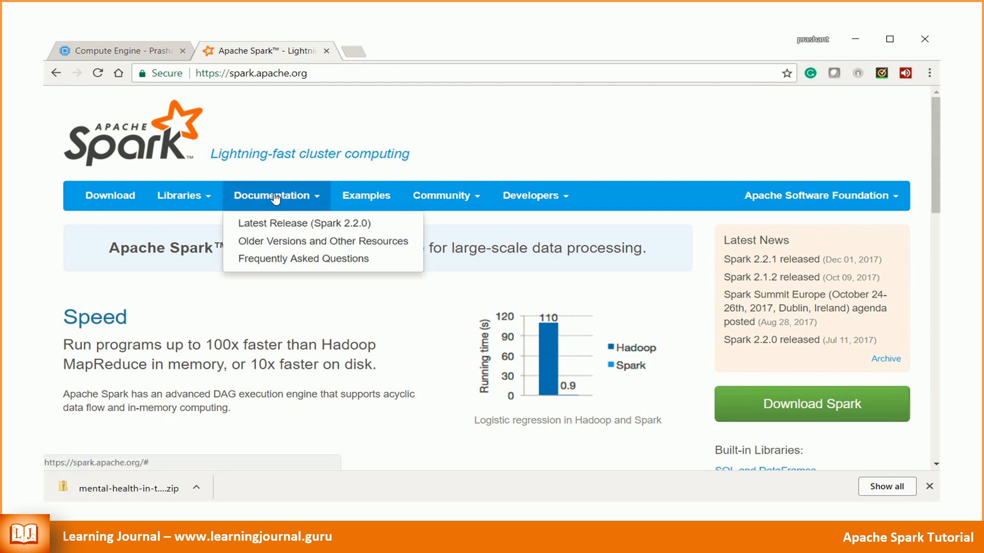
pyautogui.click(303, 223)
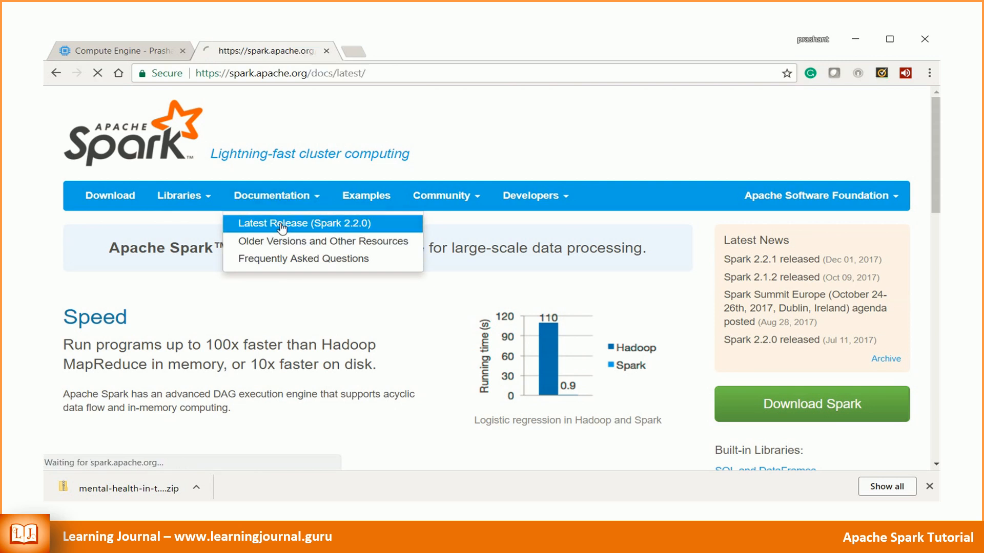
pyautogui.click(308, 223)
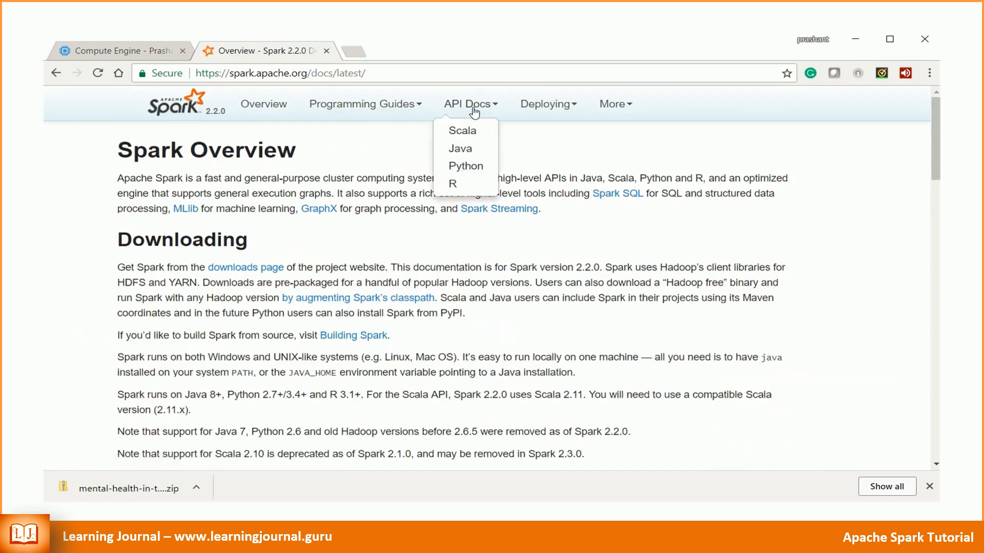
pyautogui.moveTo(462, 130)
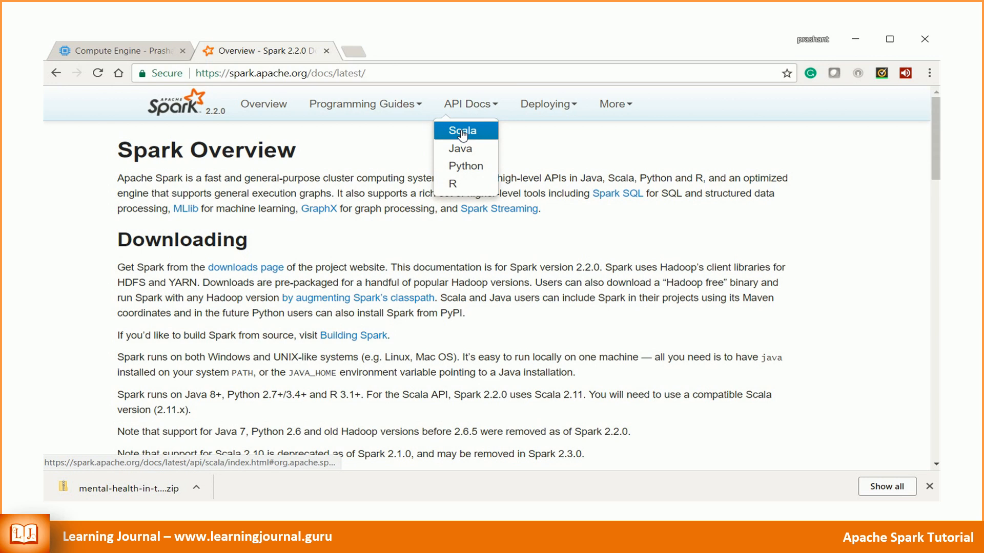
pyautogui.moveTo(466, 166)
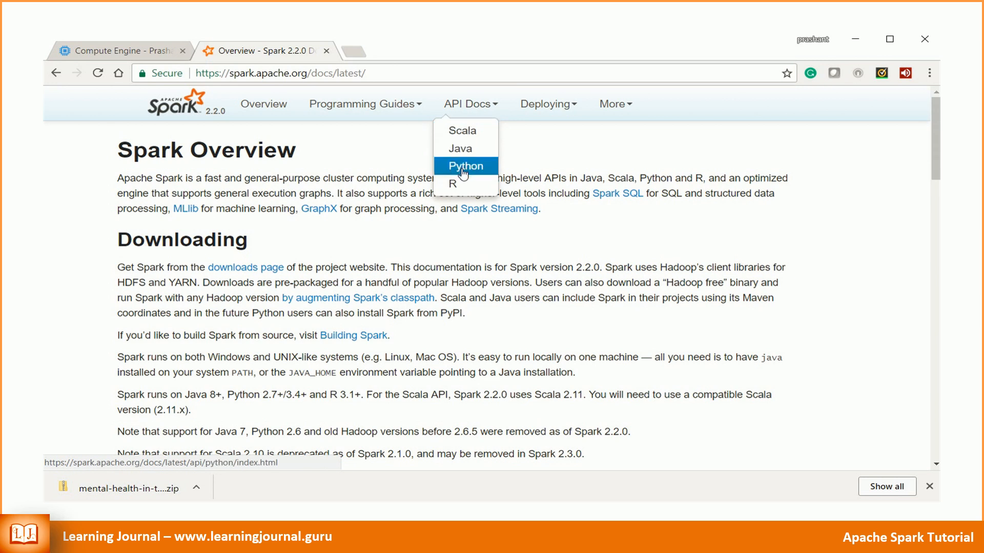
pyautogui.click(465, 166)
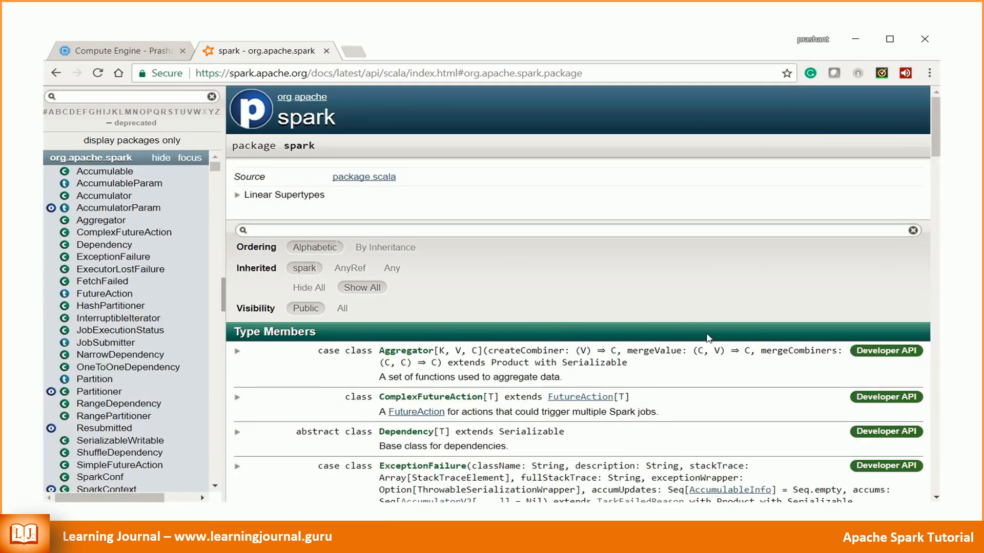
# Search the class list for 'SparkSe' and open the SparkSession class page.
pyautogui.click(125, 97)
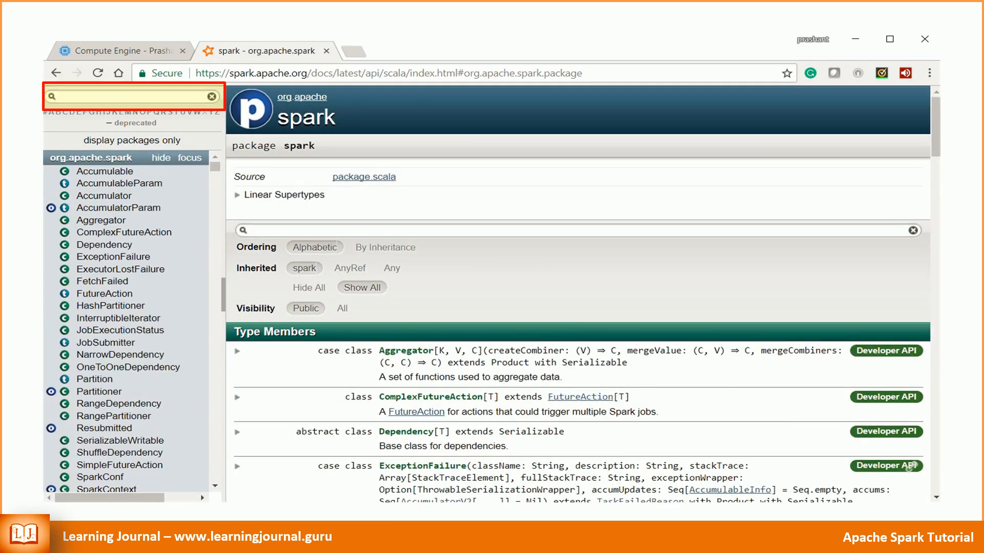
pyautogui.moveTo(278, 202)
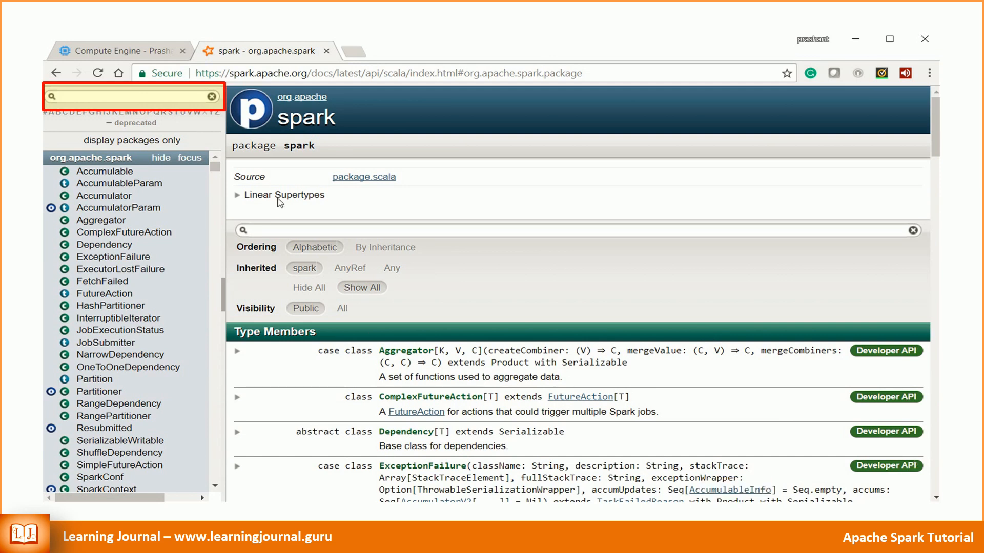
pyautogui.click(132, 97)
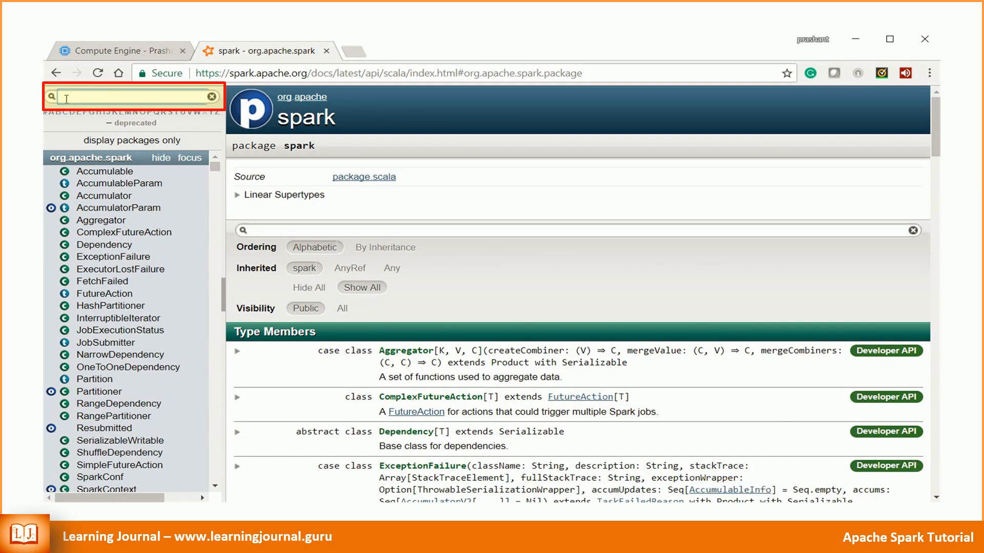
pyautogui.write('SparkS')
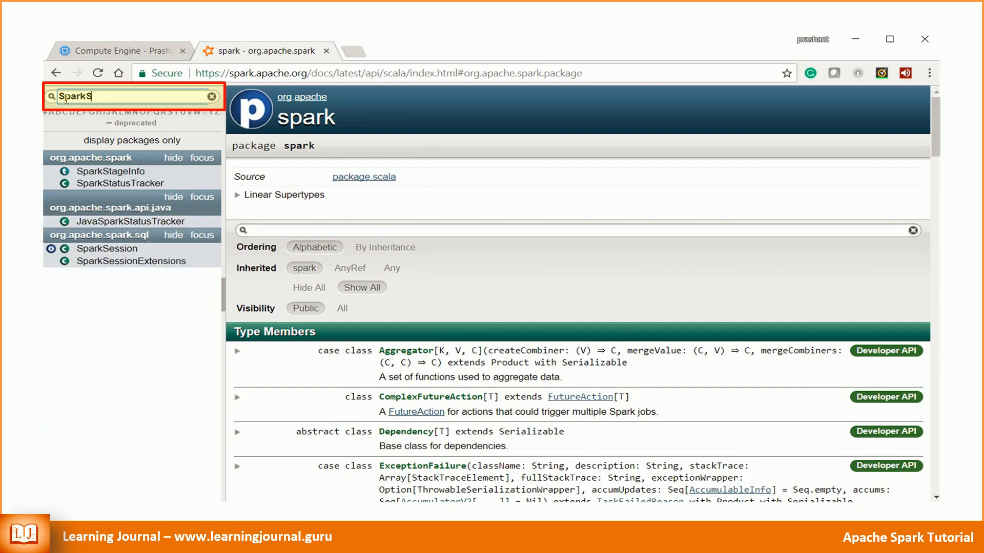
pyautogui.write('e')
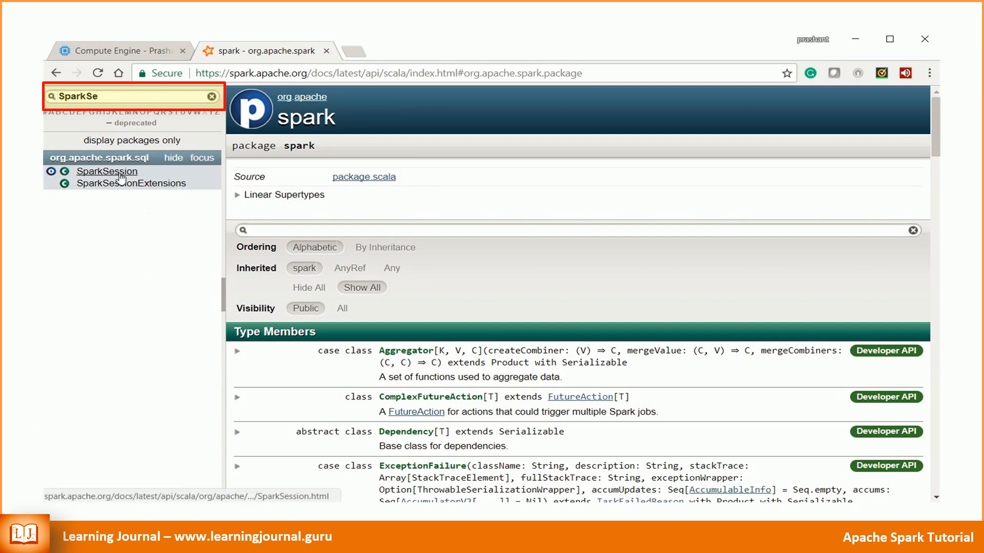
pyautogui.click(106, 171)
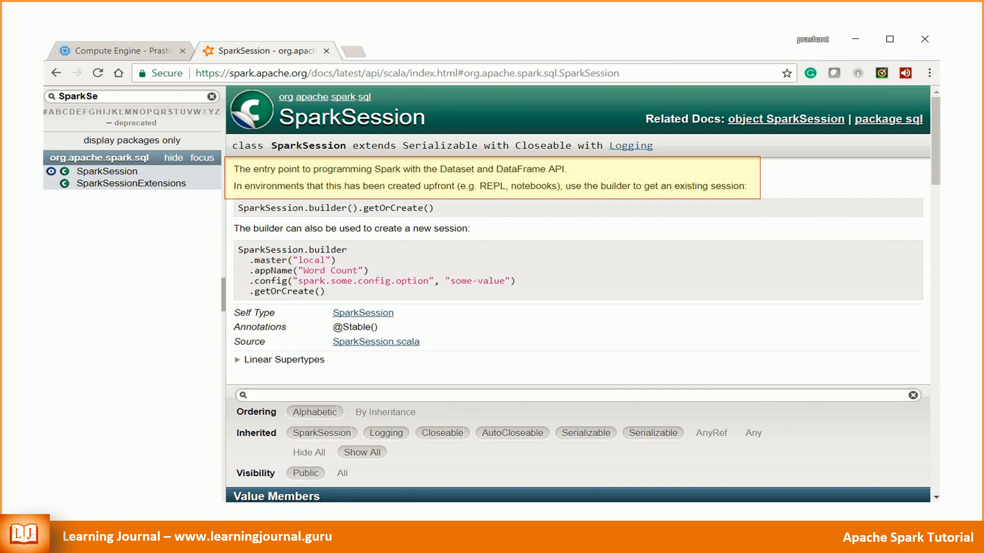
pyautogui.moveTo(692, 292)
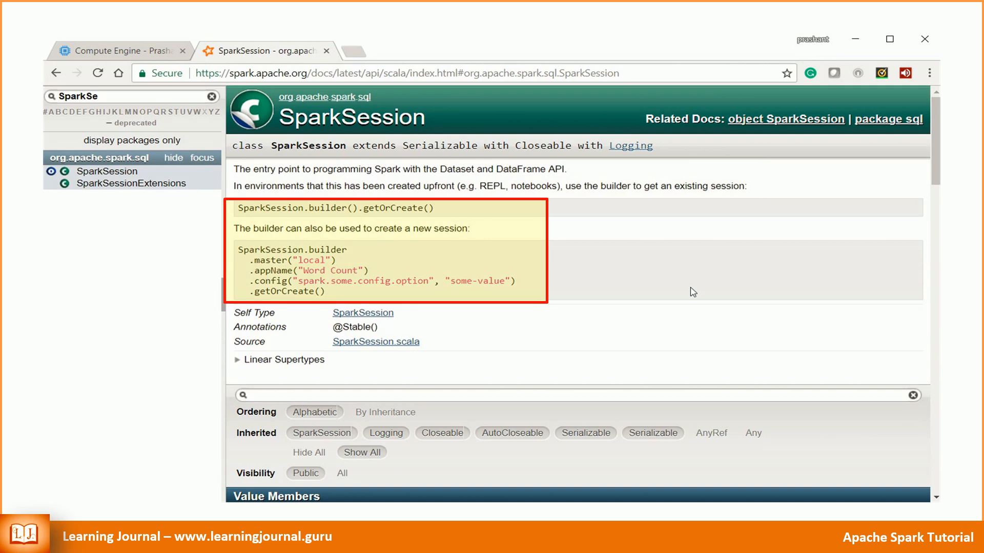
# Expand SparkSession's read method in Value Members and follow its DataFrameReader link.
pyautogui.scroll(-3)
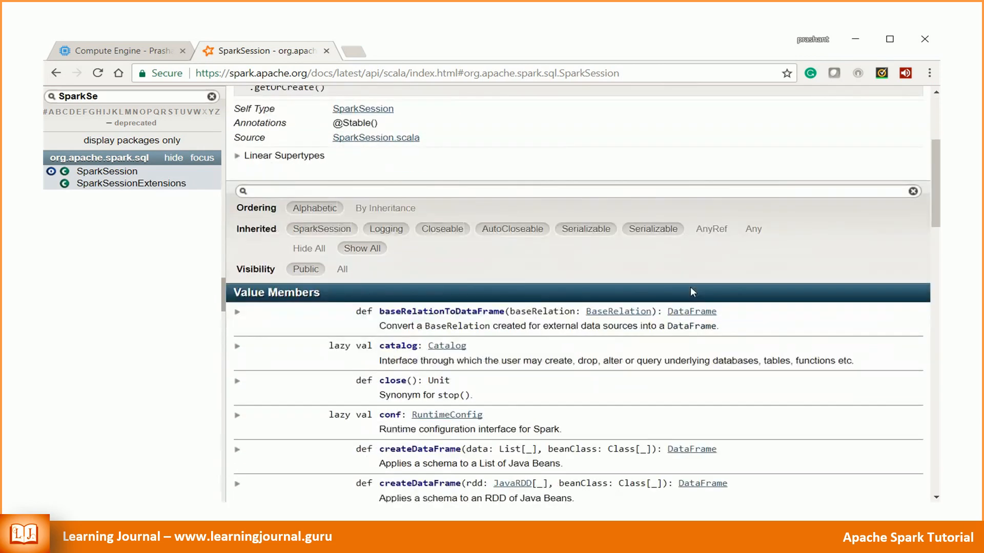
pyautogui.scroll(-3)
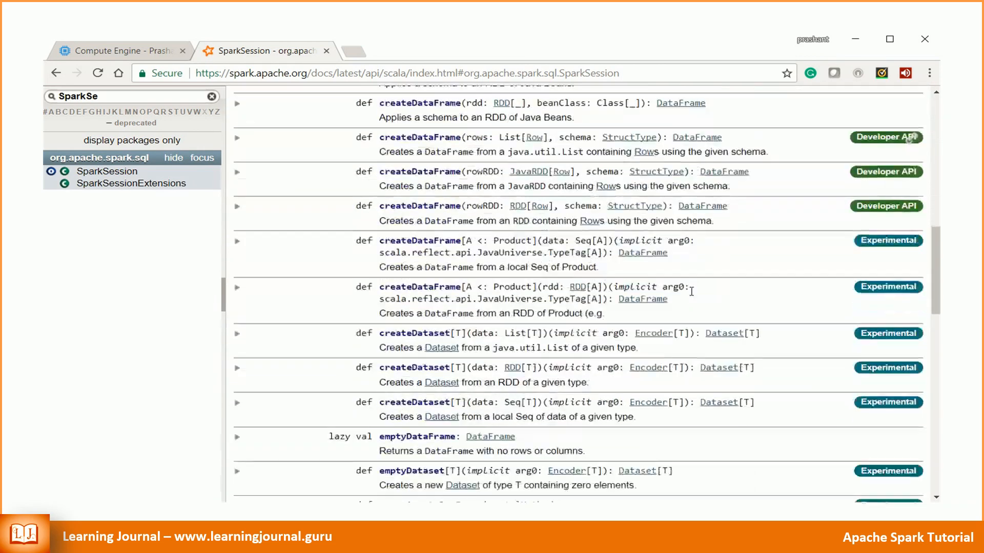
pyautogui.scroll(-3)
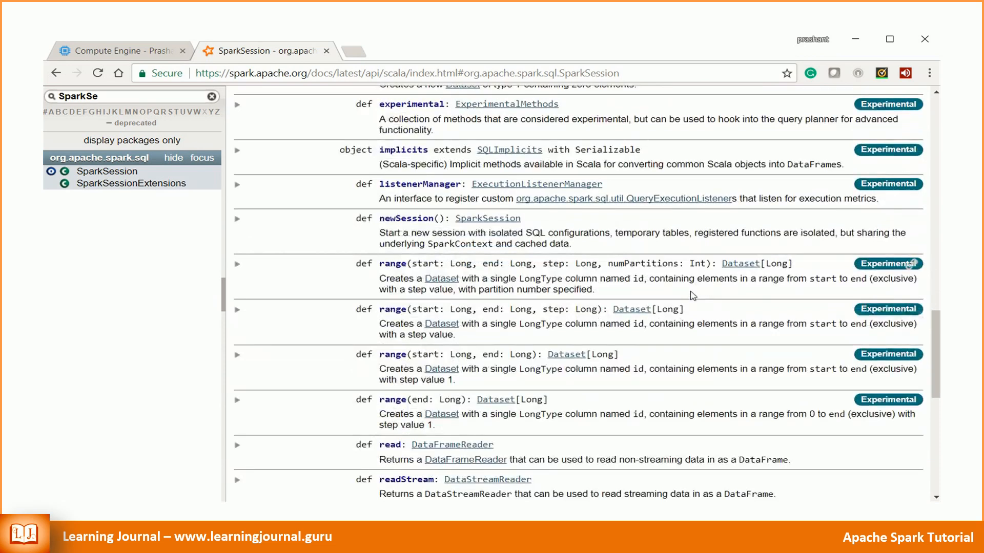
pyautogui.scroll(-3)
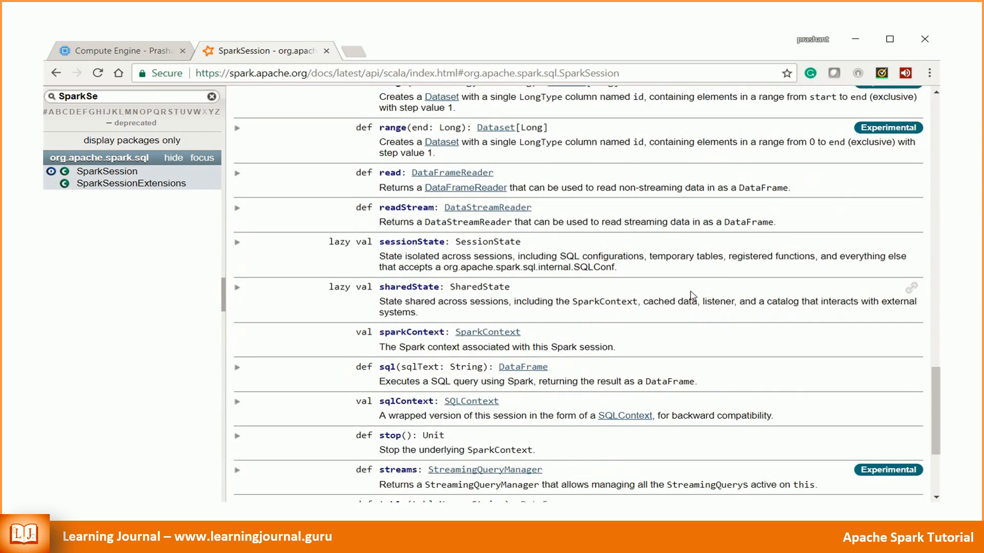
pyautogui.moveTo(290, 180)
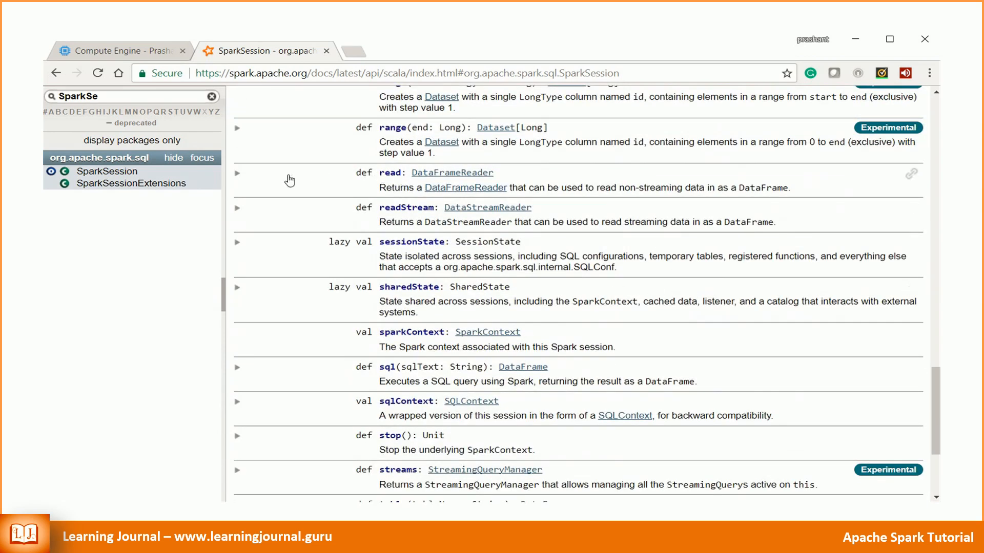
pyautogui.click(237, 173)
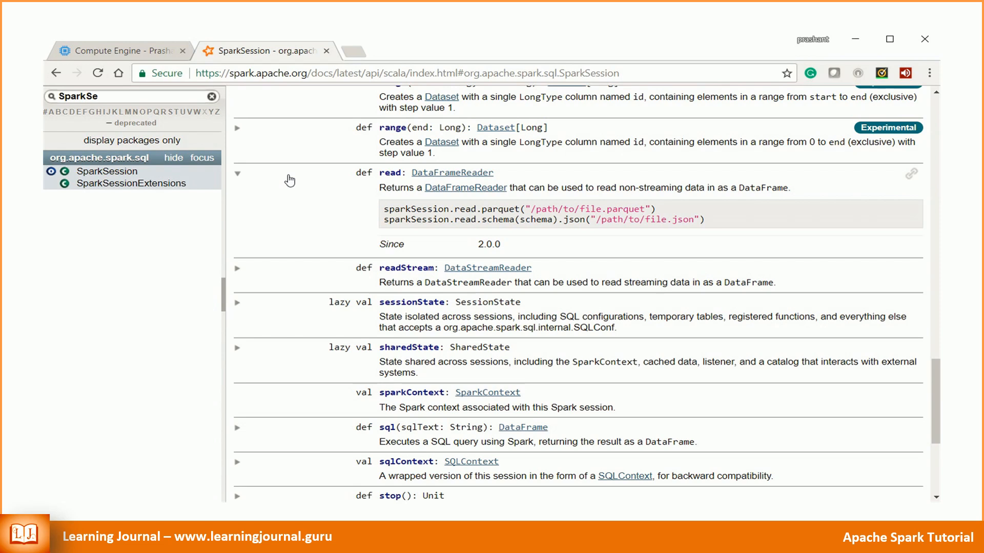
pyautogui.moveTo(452, 179)
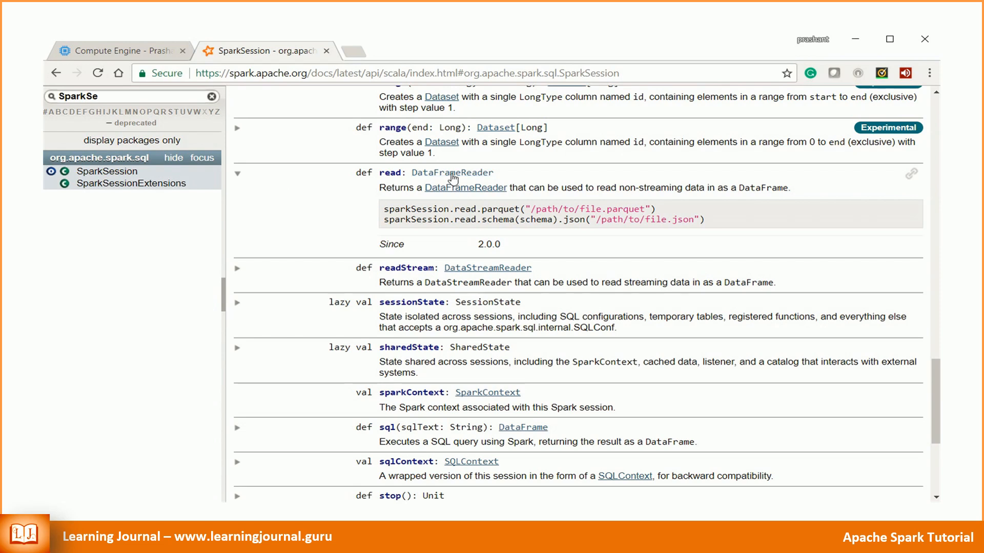
pyautogui.moveTo(465, 187)
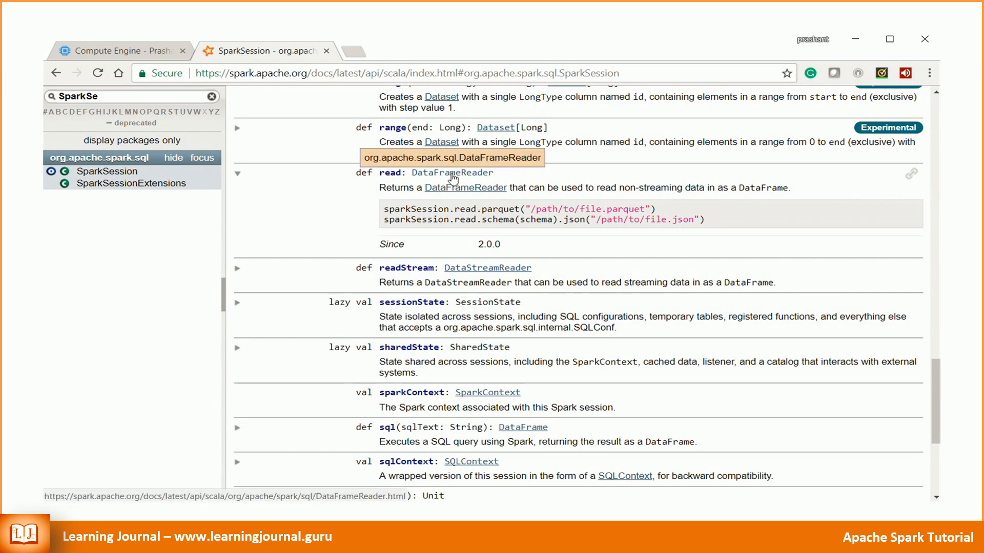
pyautogui.click(465, 186)
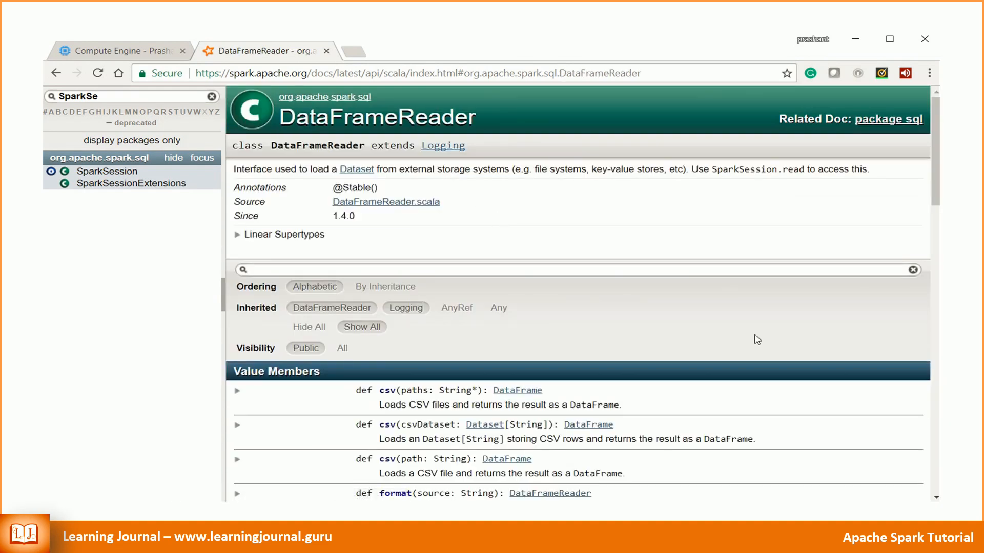
# Expand DataFrameReader's csv(paths: String*) method to show its CSV options.
pyautogui.scroll(-3)
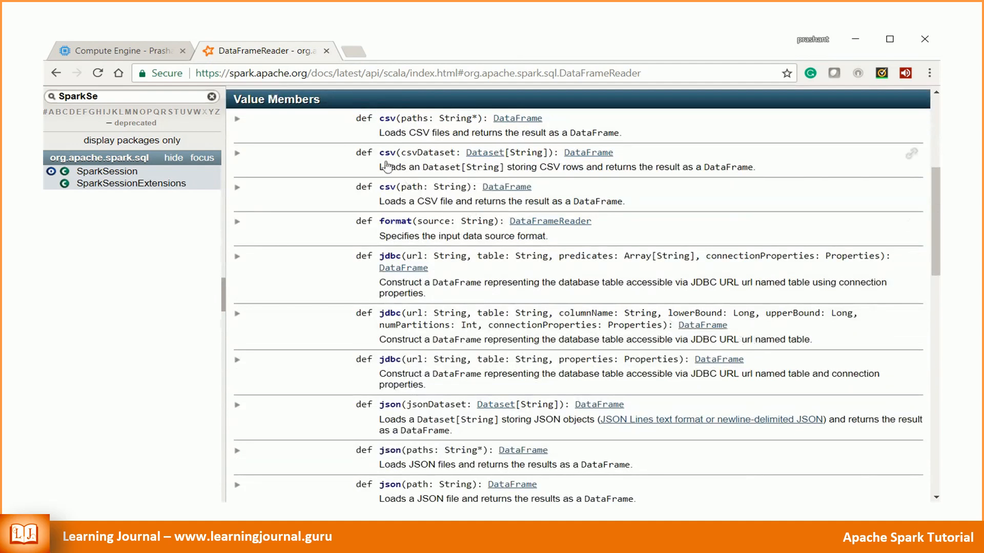
pyautogui.moveTo(301, 127)
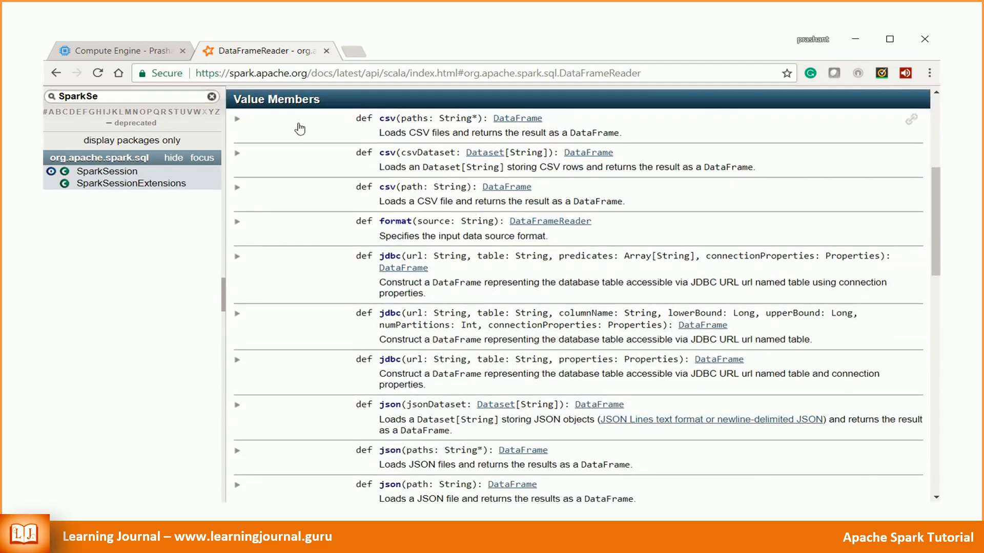
pyautogui.click(237, 119)
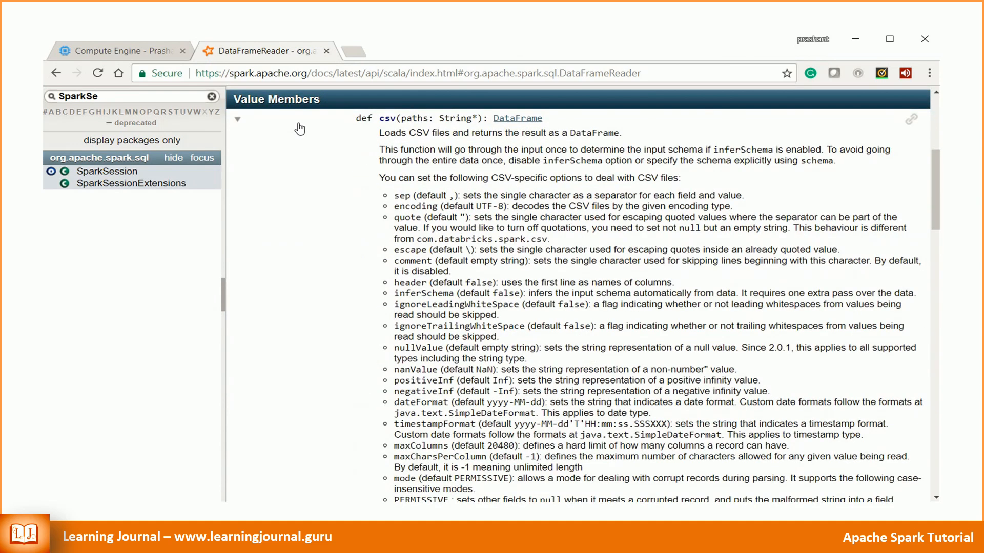
pyautogui.moveTo(301, 130)
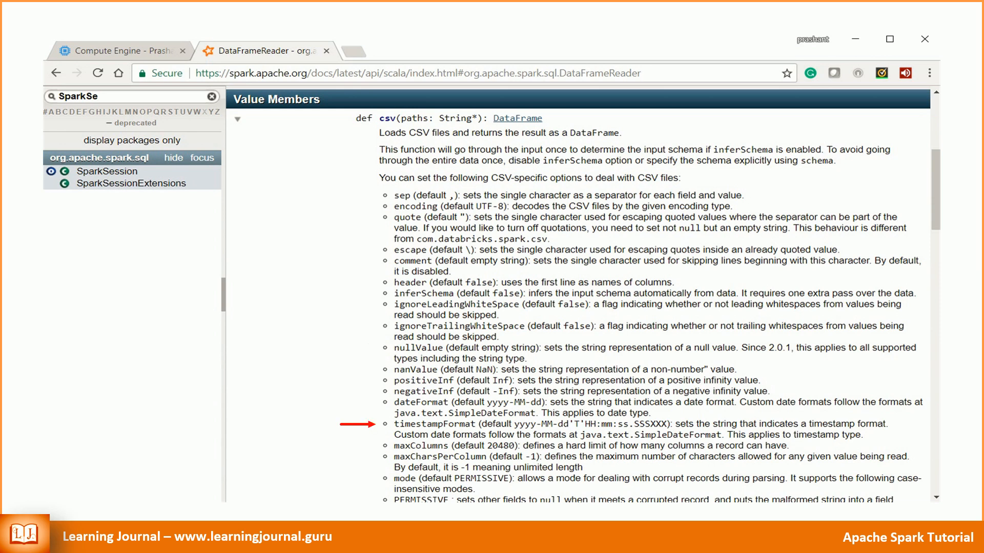
# Scroll through the csv options down to the parse-mode settings.
pyautogui.scroll(-3)
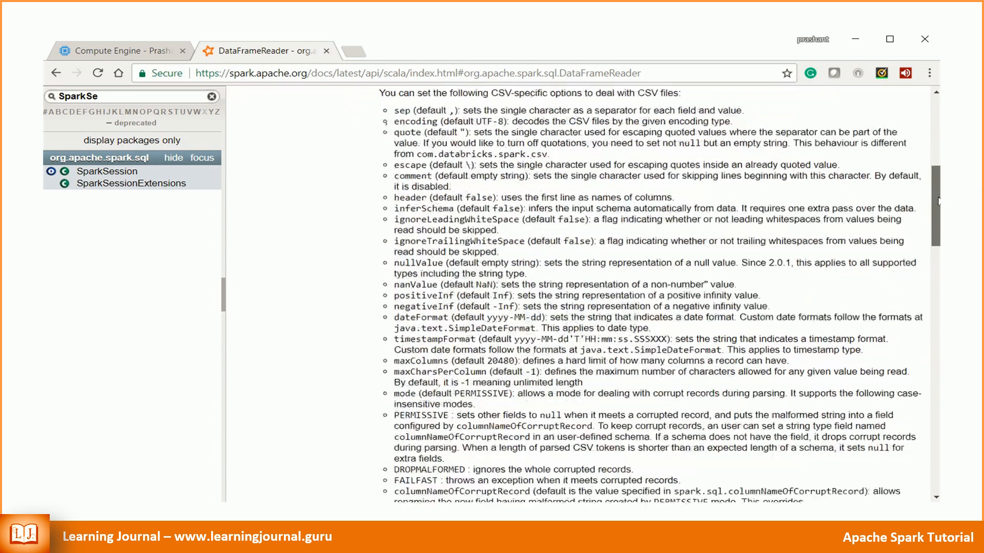
pyautogui.scroll(-3)
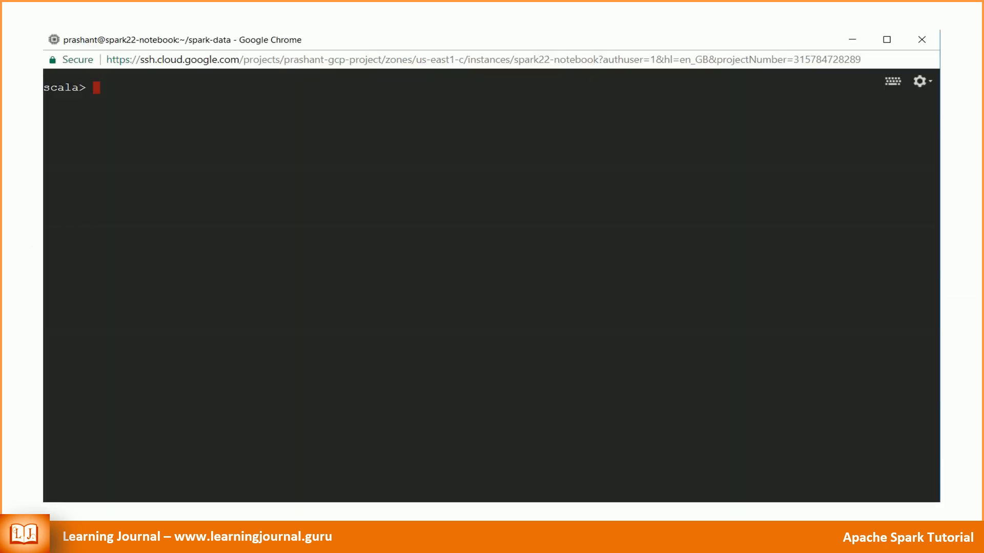
# In :paste mode enter the spark.read options/load code for survey.csv and run it with Ctrl+D.
pyautogui.write(':paste')
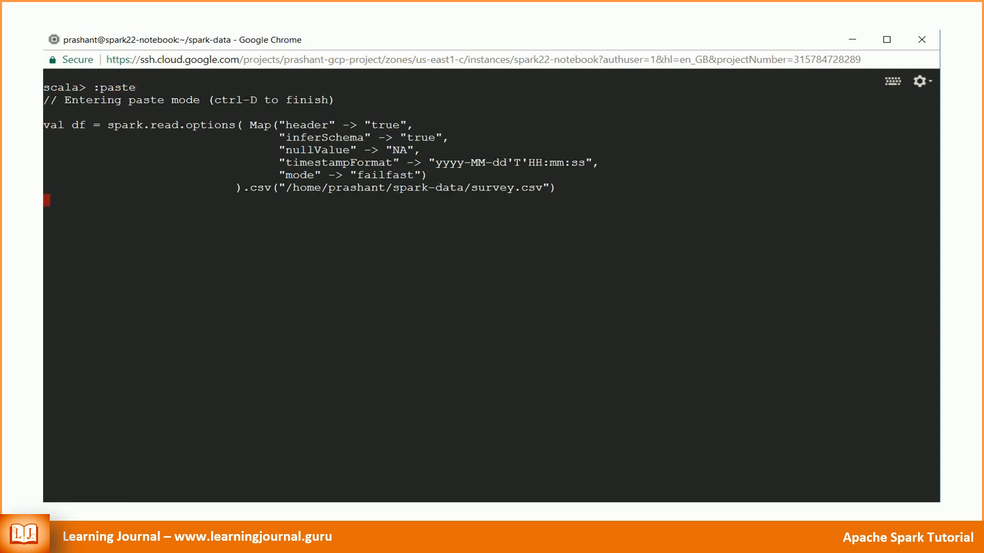
pyautogui.press('ctrl+d')
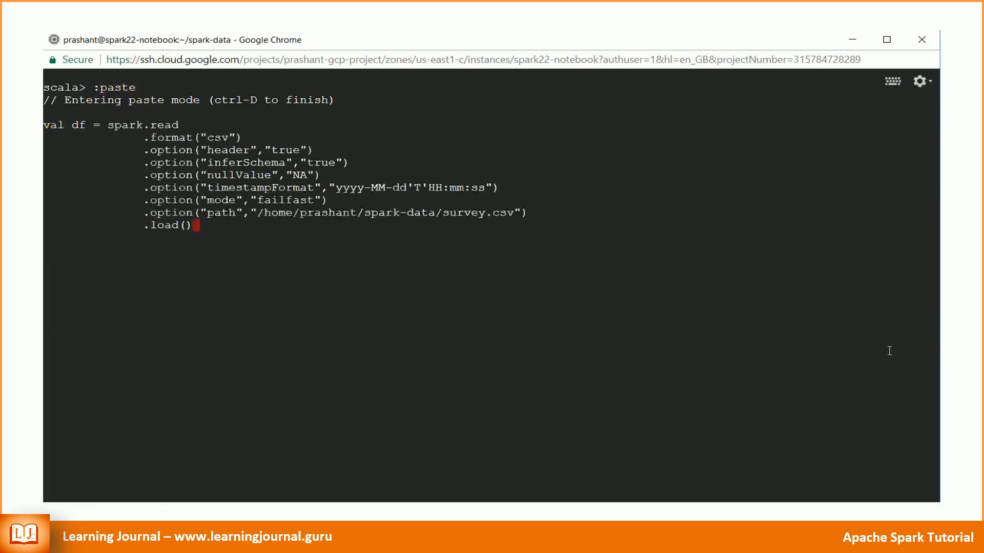
# Finish paste mode with Ctrl-D so survey.csv loads into the DataFrame df.
pyautogui.press('ctrl+d')
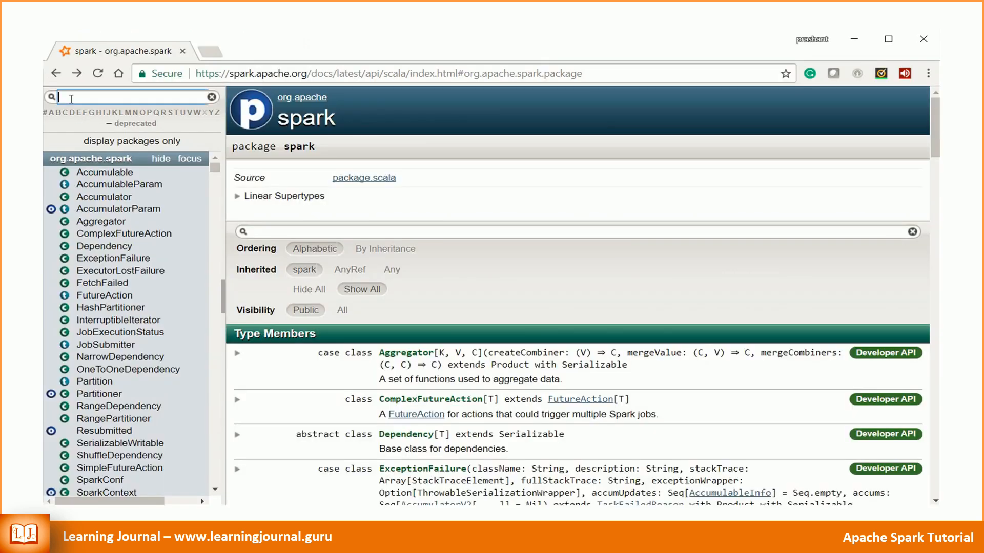
# Search 'dataframe' in the Spark Scala API docs to find the DataFrame entry.
pyautogui.write('datafra')
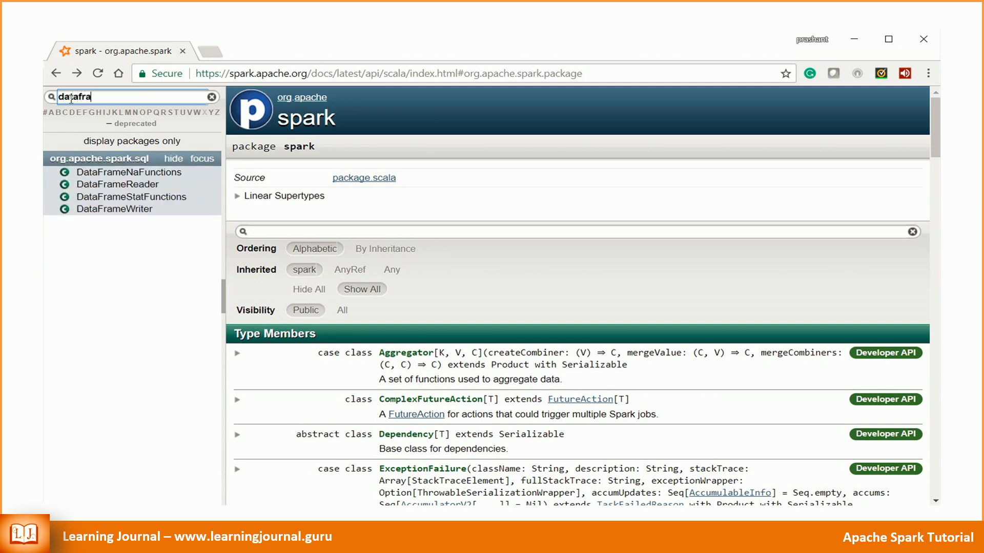
pyautogui.write('me')
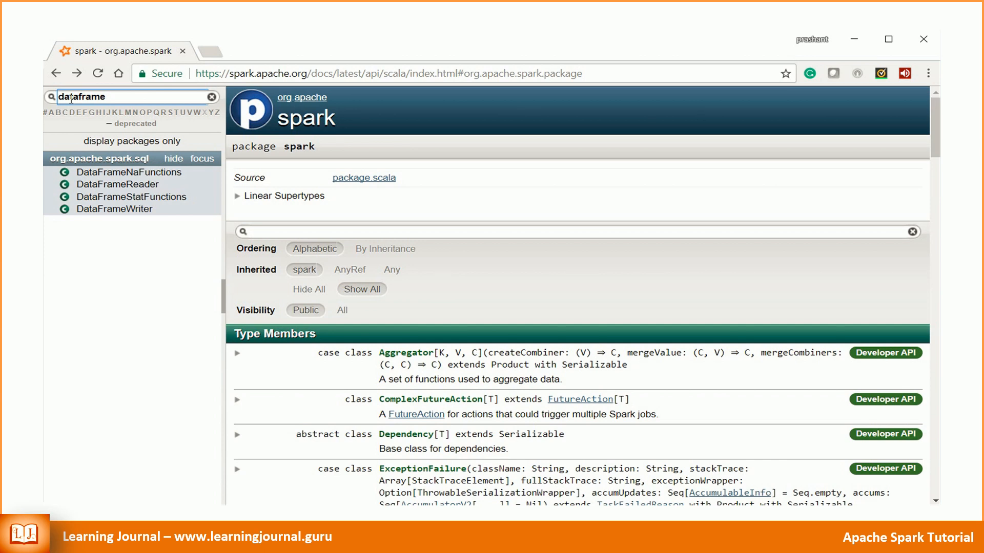
pyautogui.moveTo(117, 184)
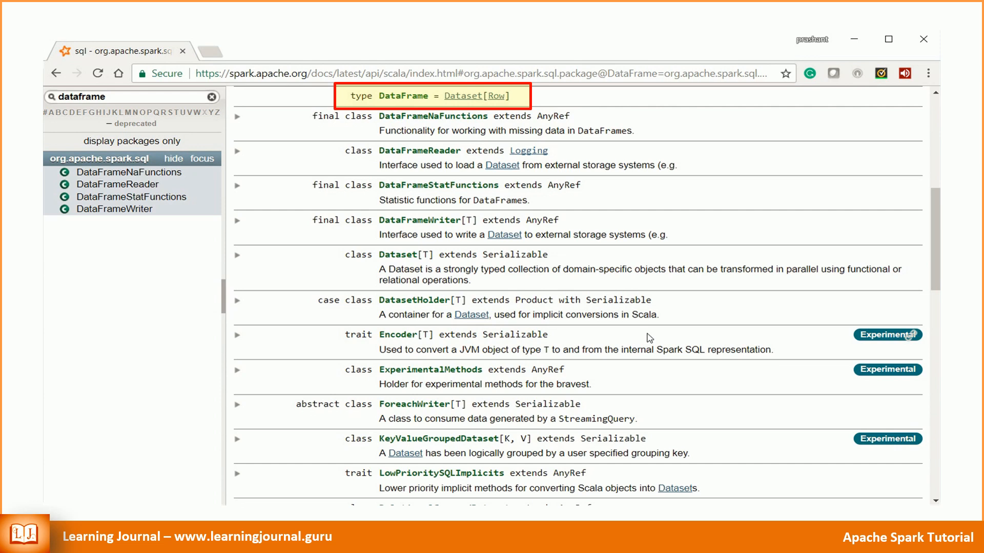
pyautogui.moveTo(463, 96)
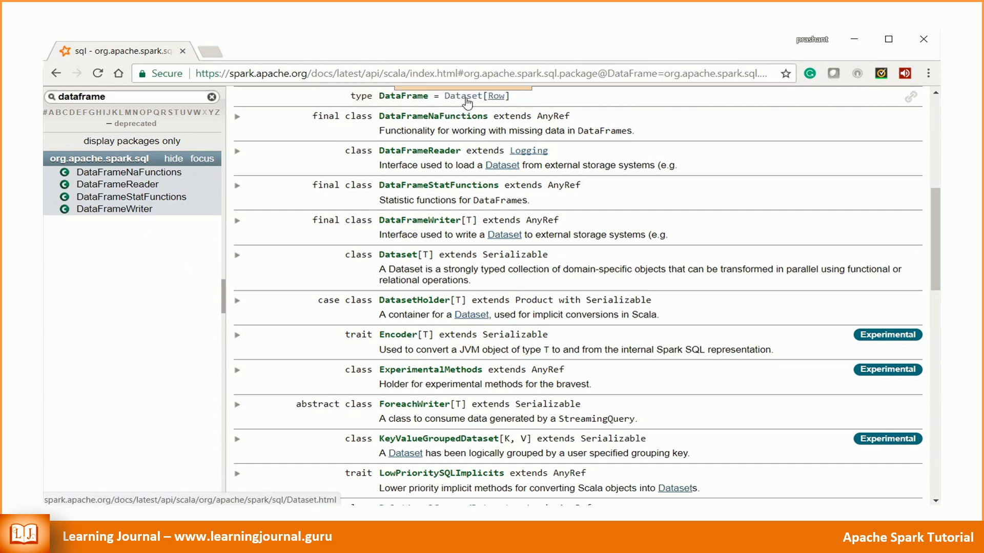
# Browse the Dataset class reference and scan down its method list.
pyautogui.click(396, 254)
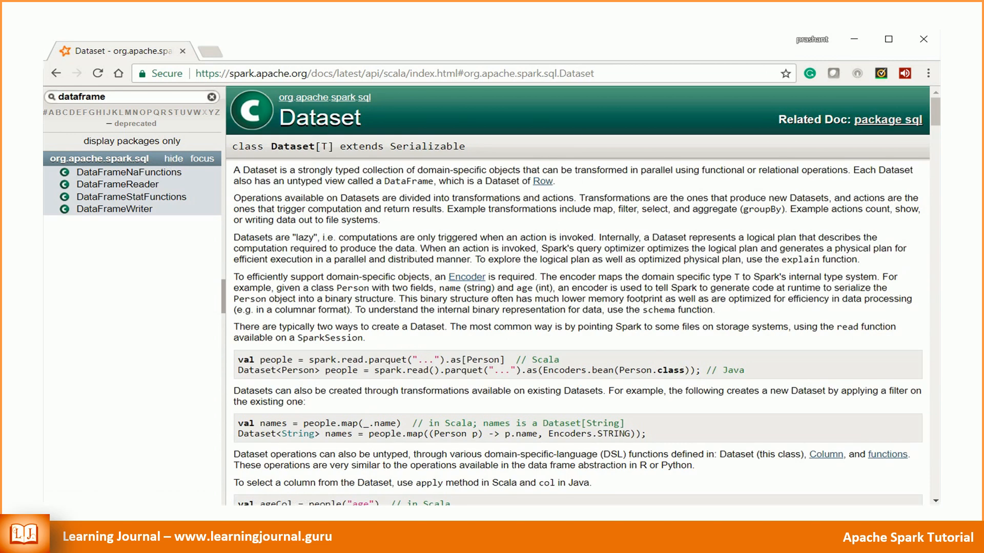
pyautogui.moveTo(590, 294)
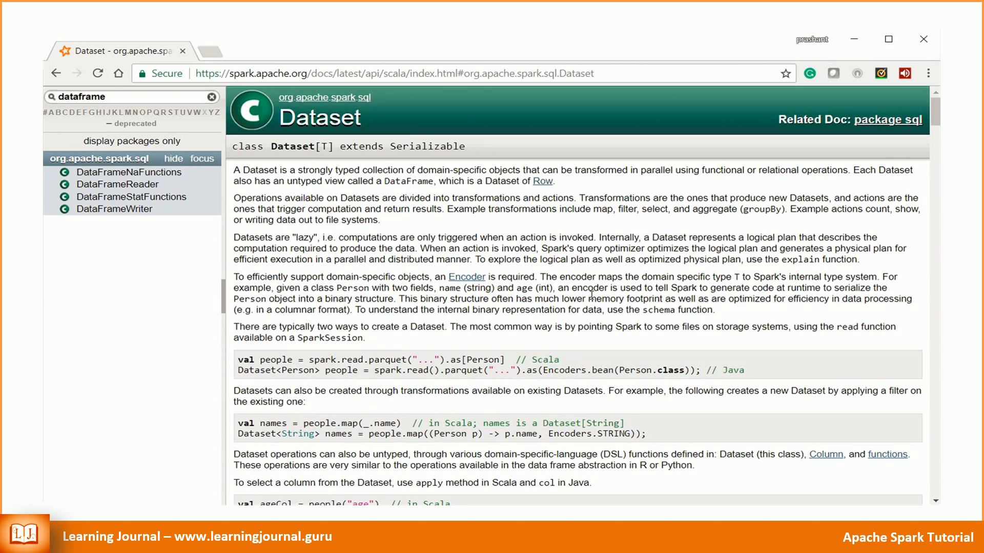
pyautogui.scroll(-3)
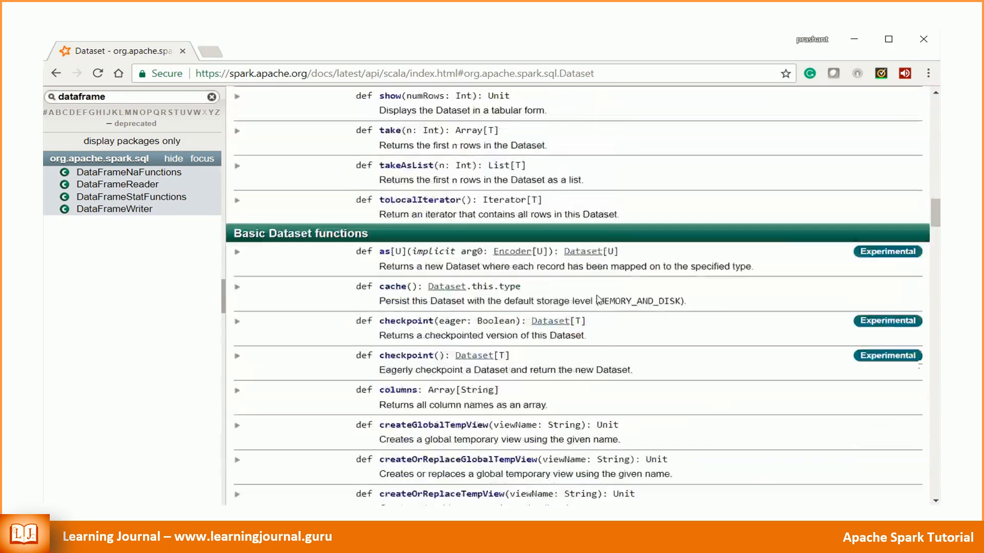
pyautogui.scroll(-3)
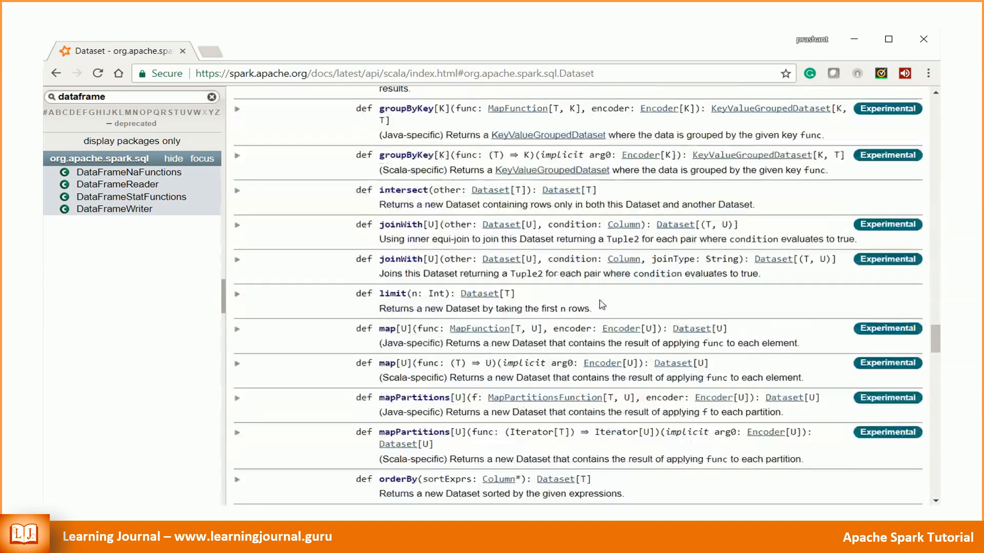
pyautogui.scroll(-3)
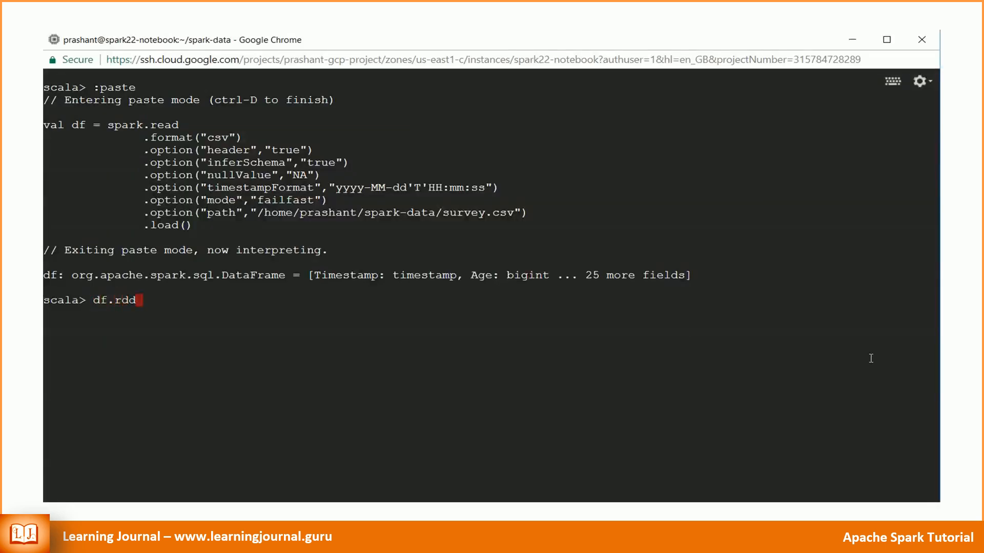
# Run df.rdd.getNumPartitions, which reports df has 1 partition.
pyautogui.write('.getNumPartitions')
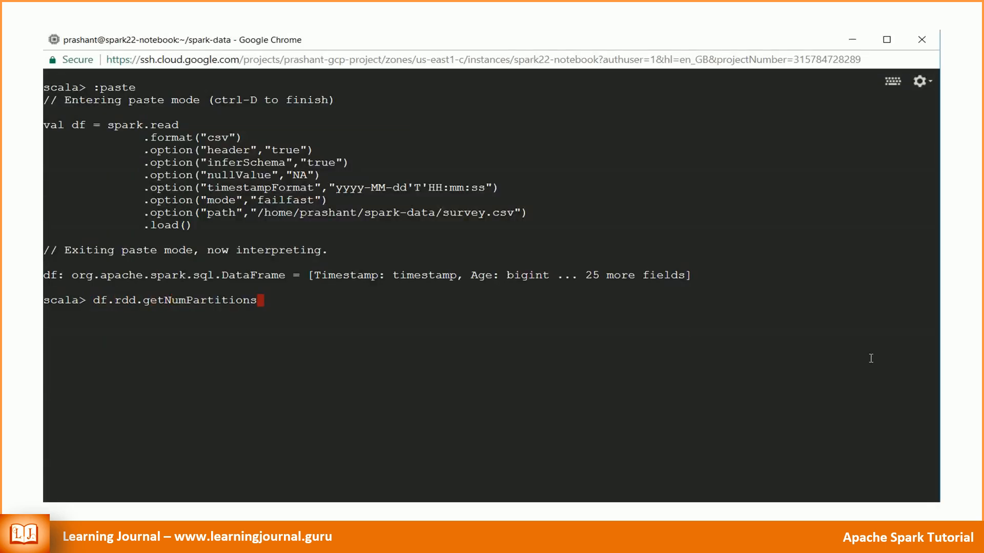
pyautogui.press('Return')
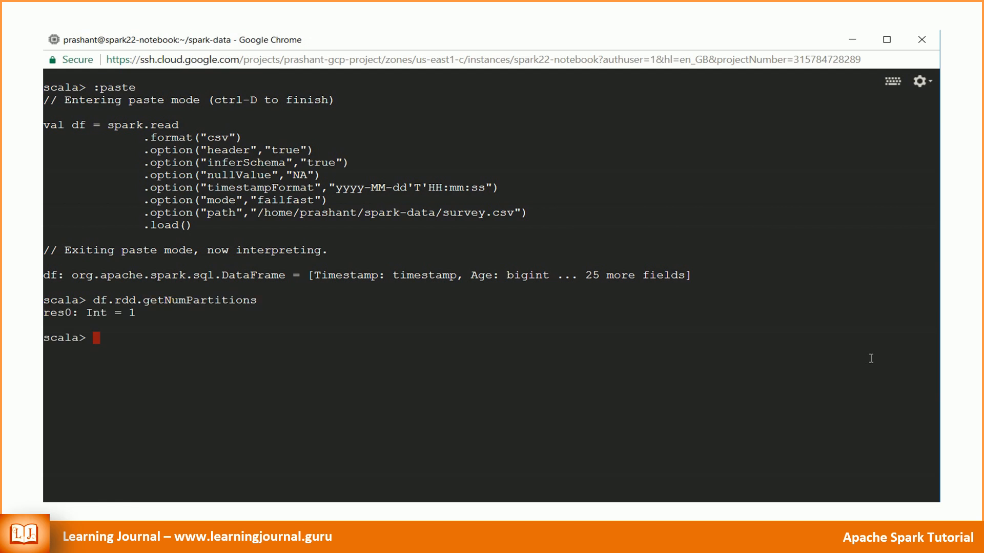
pyautogui.moveTo(887, 363)
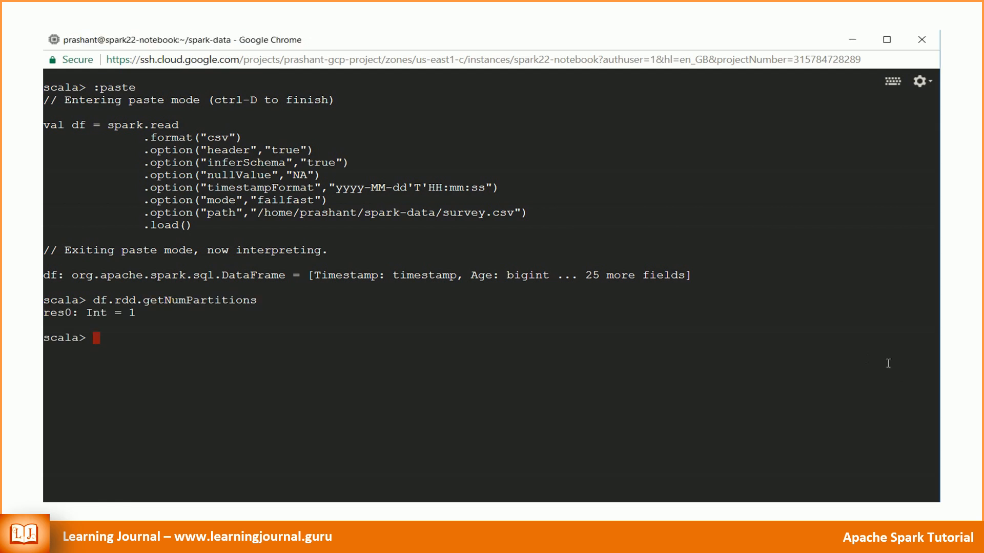
pyautogui.moveTo(871, 349)
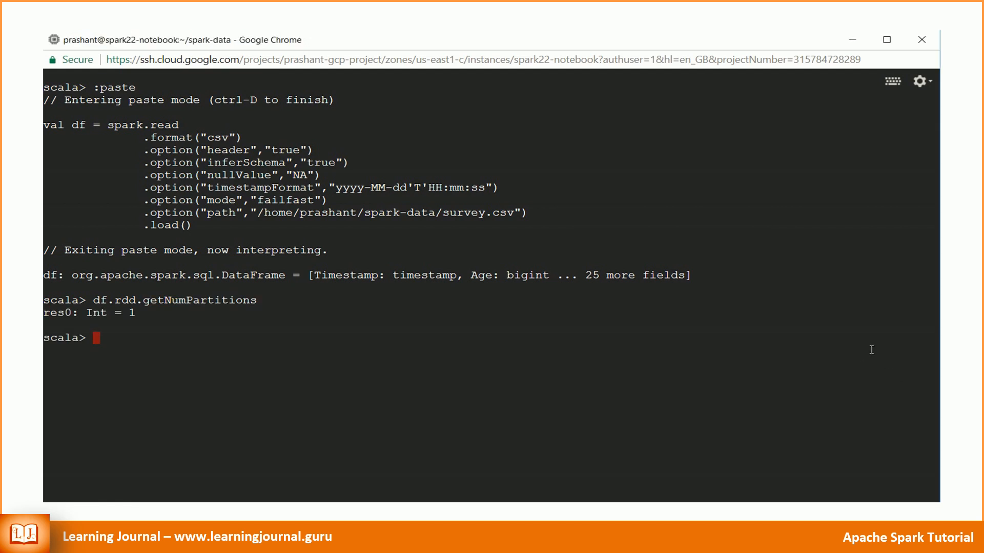
# Create df5 = df.repartition(5).toDF and confirm df5.rdd.getNumPartitions reports 5.
pyautogui.write('val df5 =')
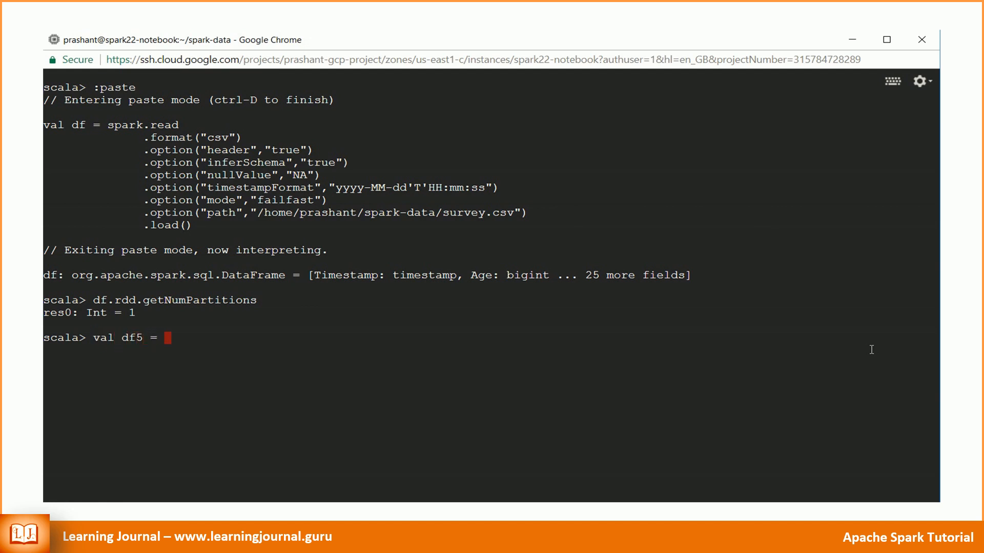
pyautogui.write('df.repartition')
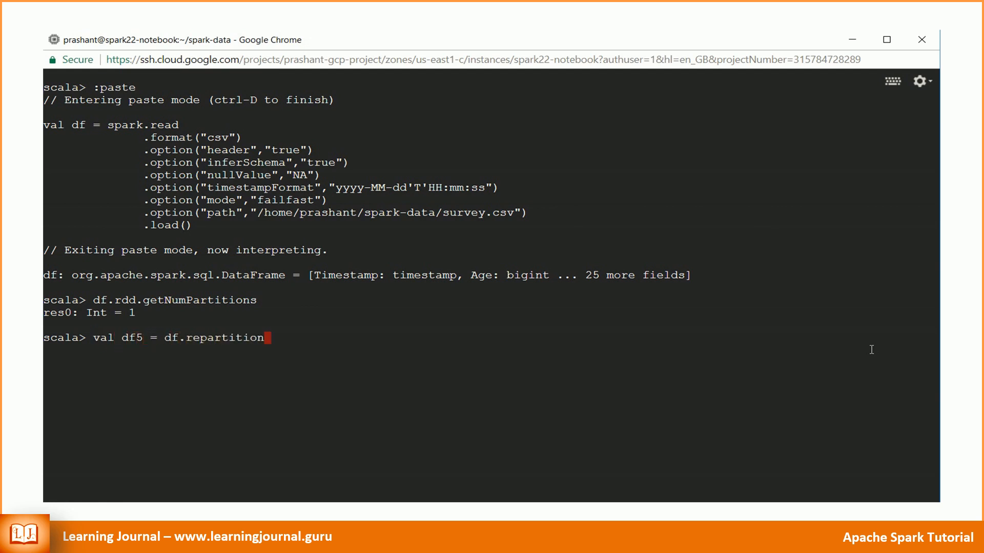
pyautogui.write('(5).toDF')
pyautogui.write('df5.')
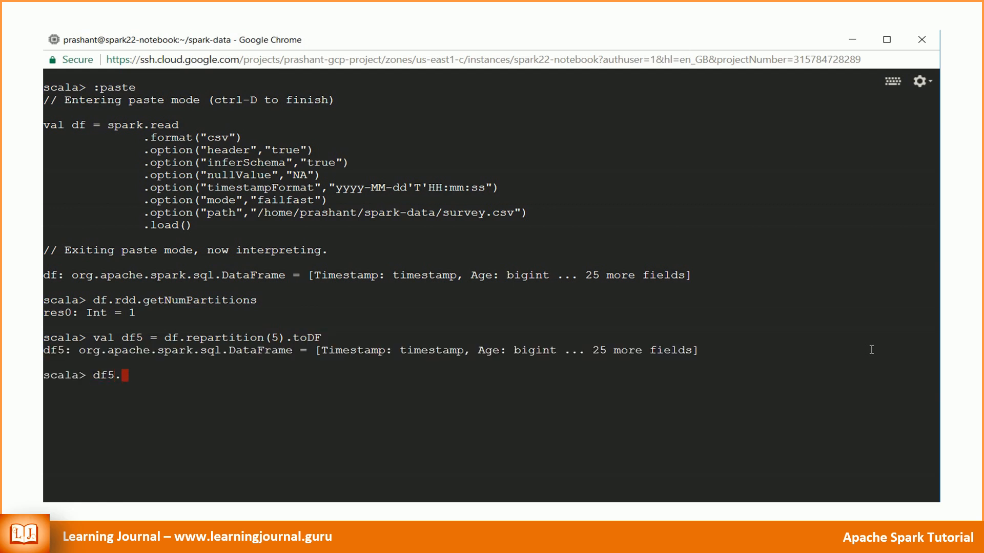
pyautogui.write('rdd.getNumPartitions')
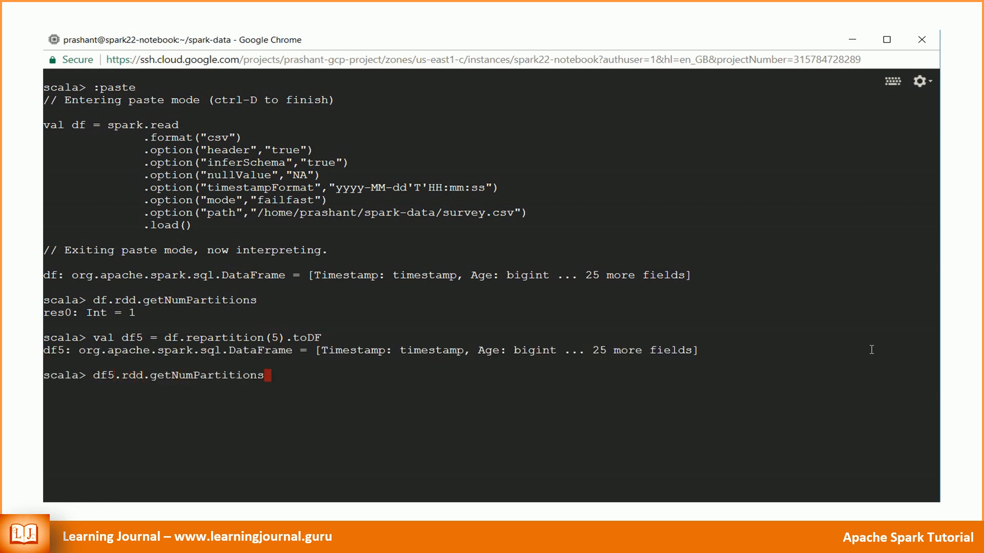
pyautogui.press('Return')
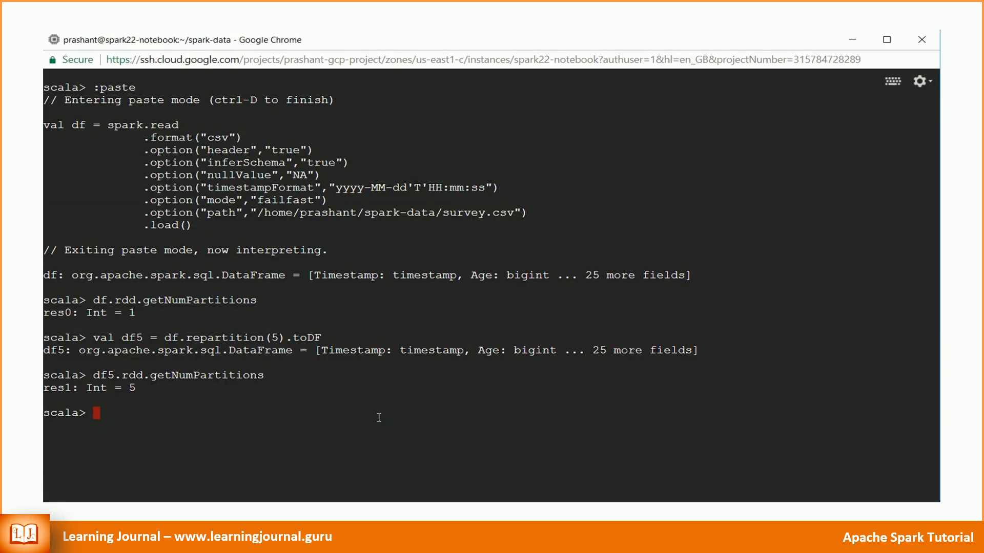
# Show Timestamp, Age, remote_work and leave for Age > 30, then enter df.printSchema.
pyautogui.write('df.select("Timestamp", "Age","remote_work","leave").filter("Age > 30").show')
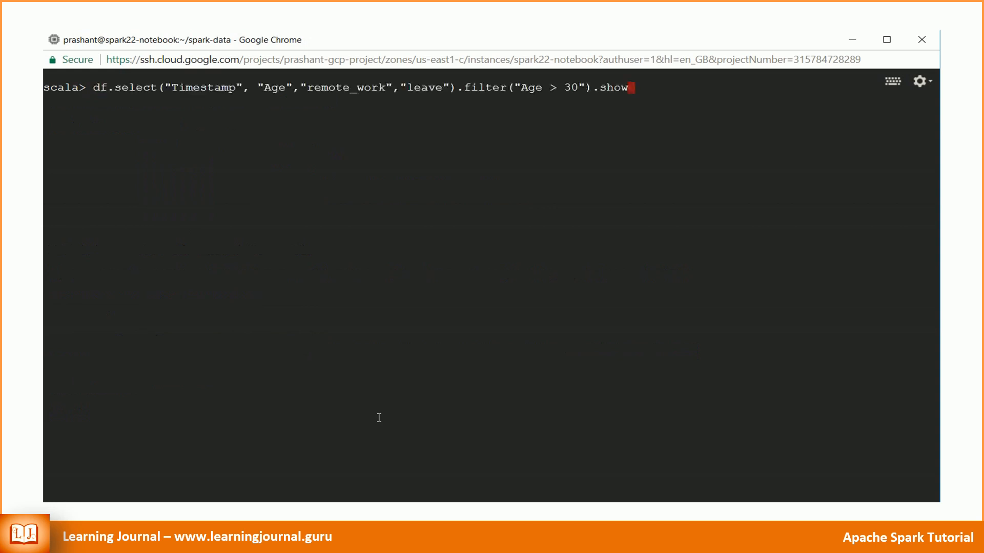
pyautogui.press('Return')
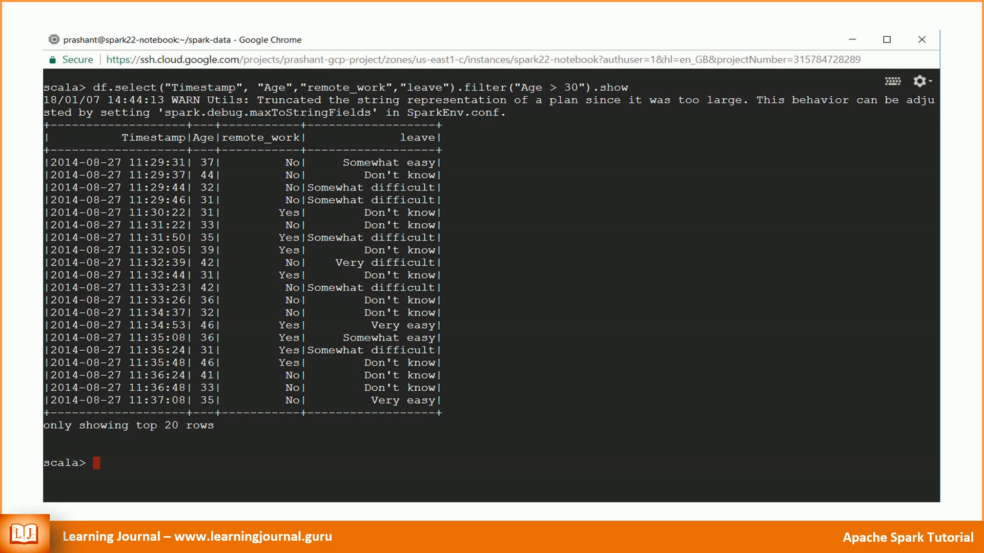
pyautogui.write('df.printSchema')
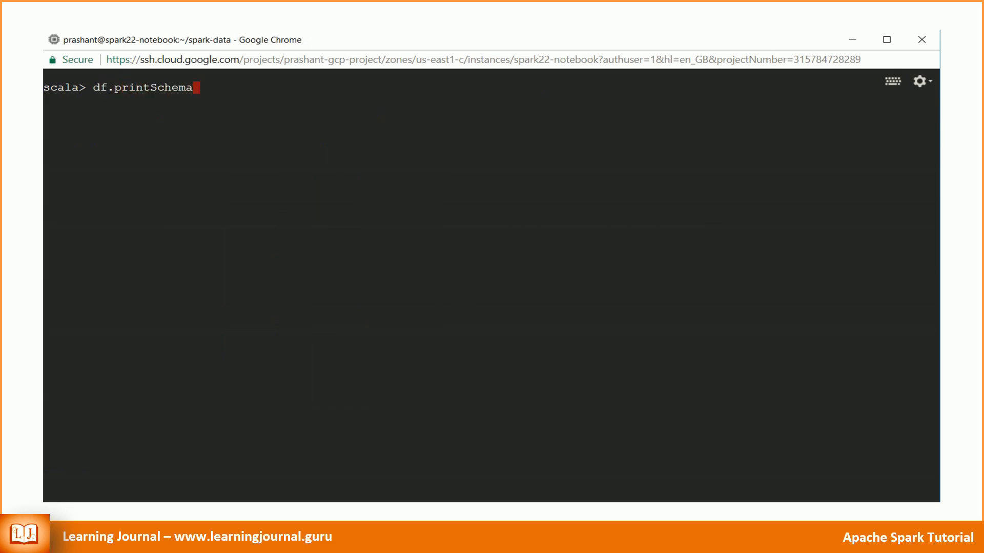